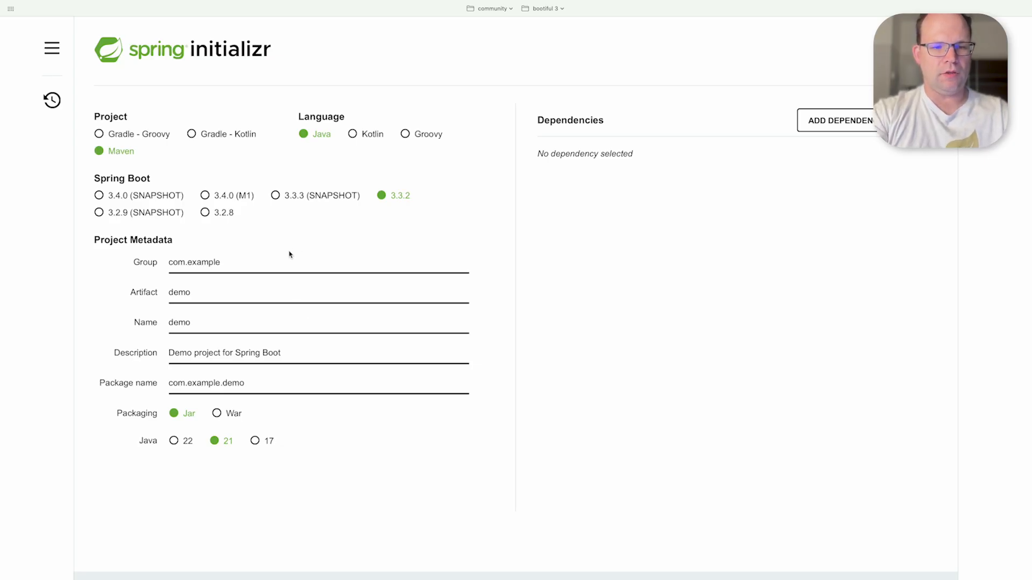
- Set Group to 'bootiful' and Artifact to 'ai', and start adding dependencies
type("bootiful")
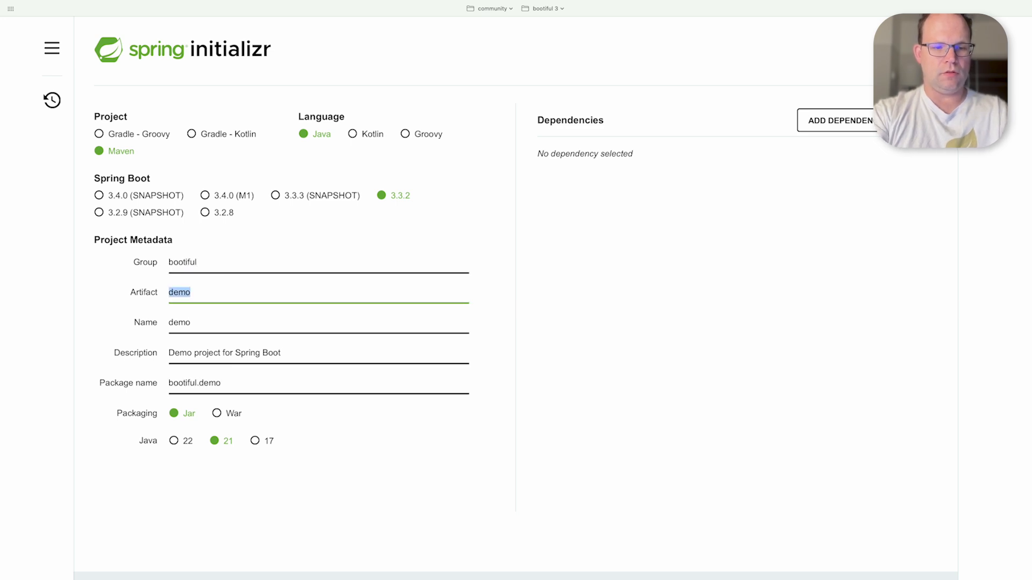
type("ai")
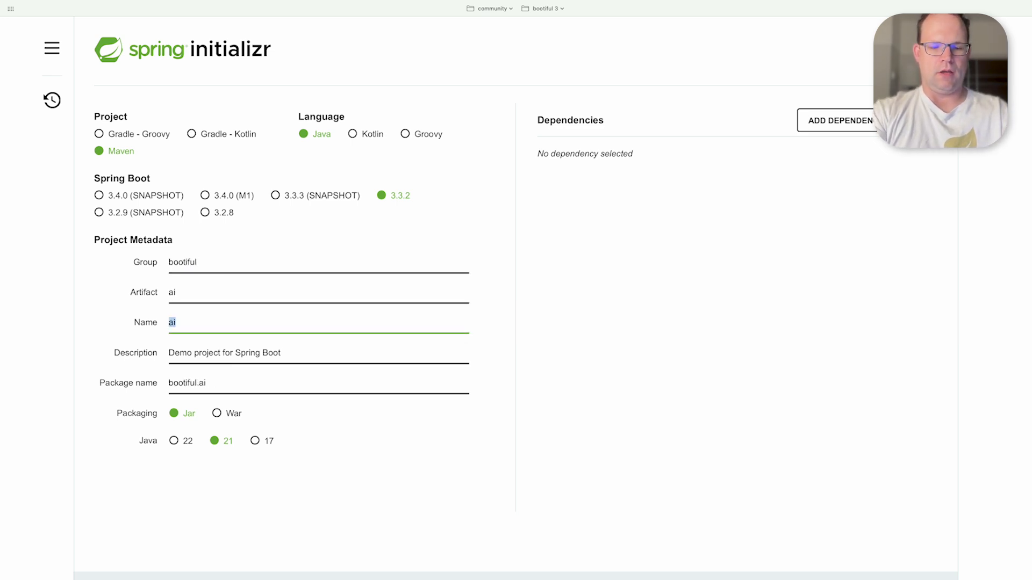
left_click(839, 121)
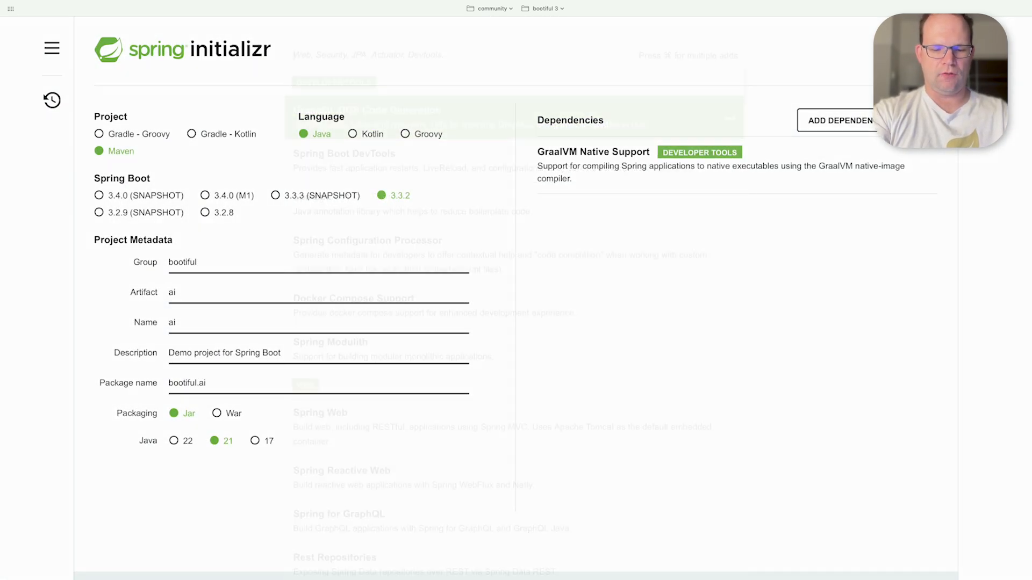
left_click(837, 121)
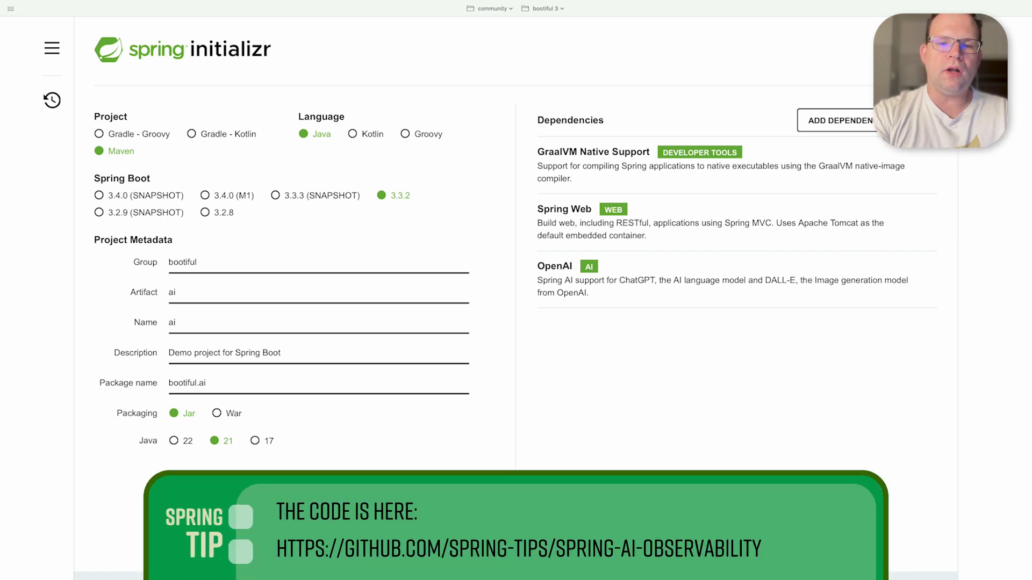
mouse_move(526, 289)
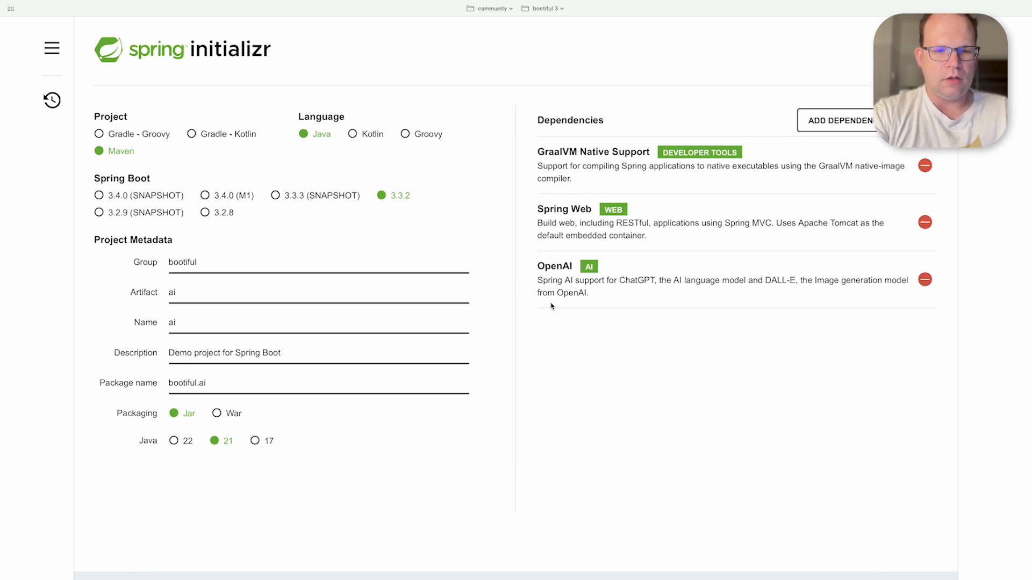
- Search for and add the Zipkin and Actuator dependencies, then download the project
type("zip")
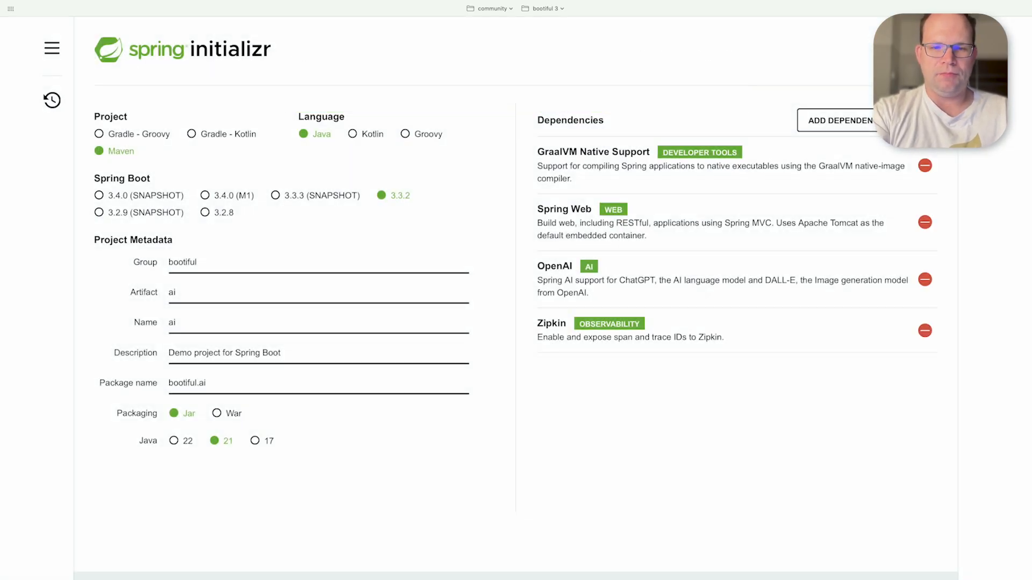
type("act")
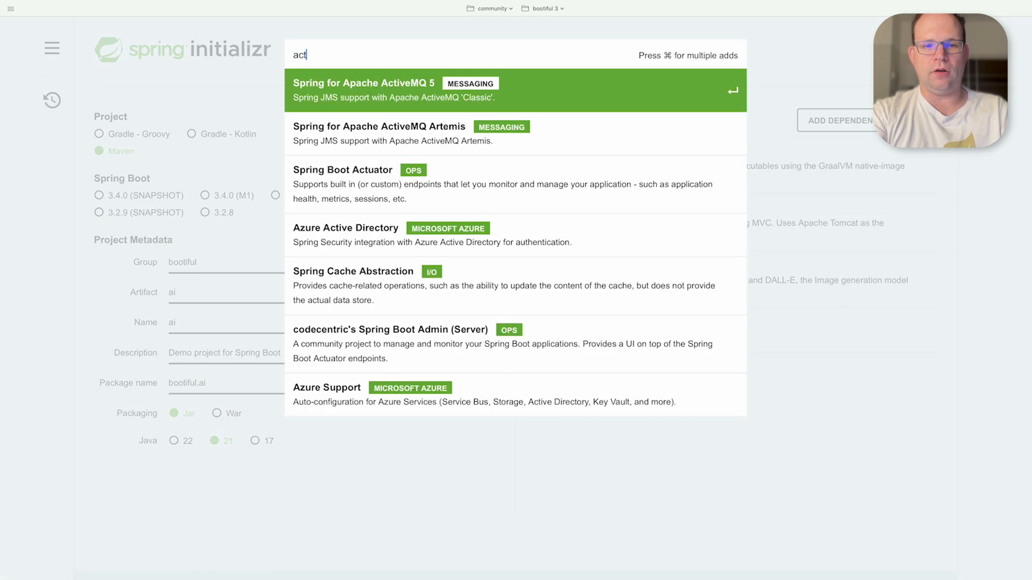
type("pro")
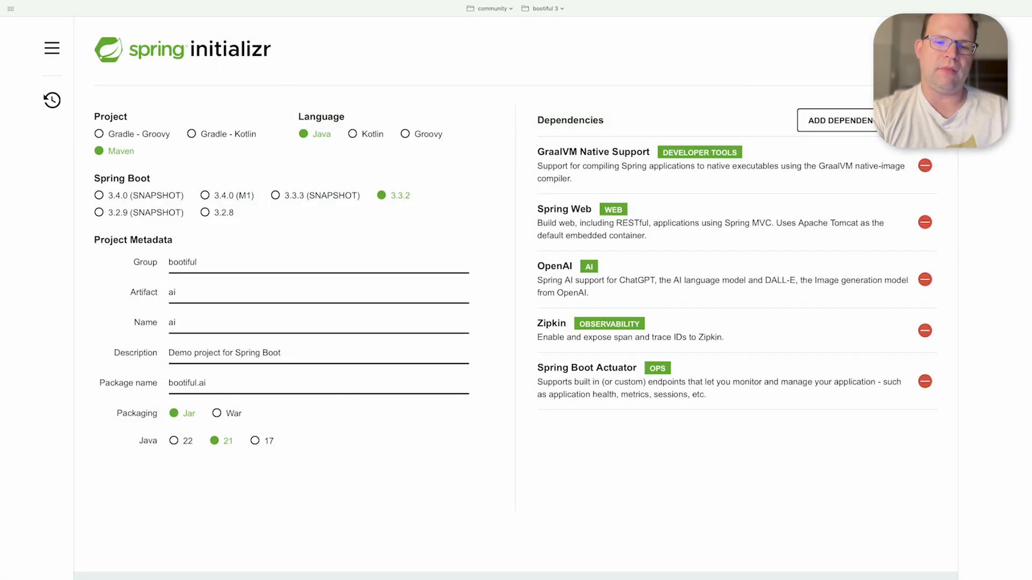
type("docker")
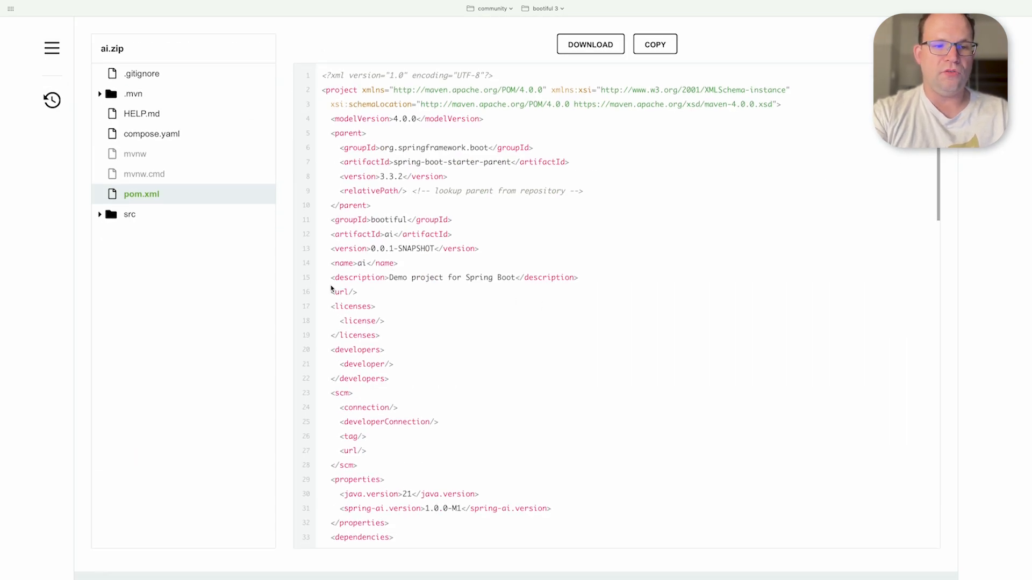
left_click(152, 134)
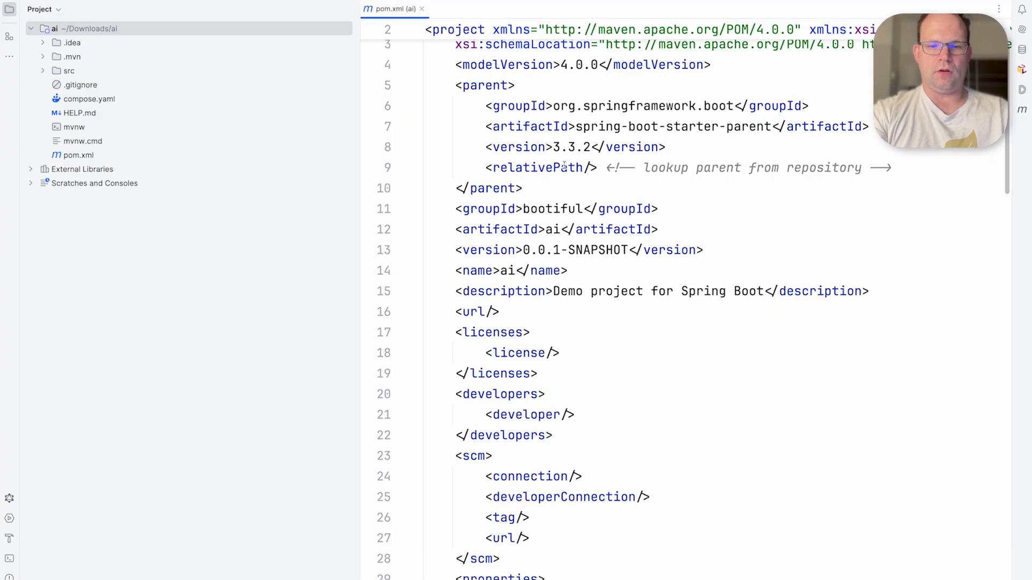
- Change spring-ai.version in pom.xml to 1.0.0-SNAPSHOT, then search for AiApplication
scroll("down", 3)
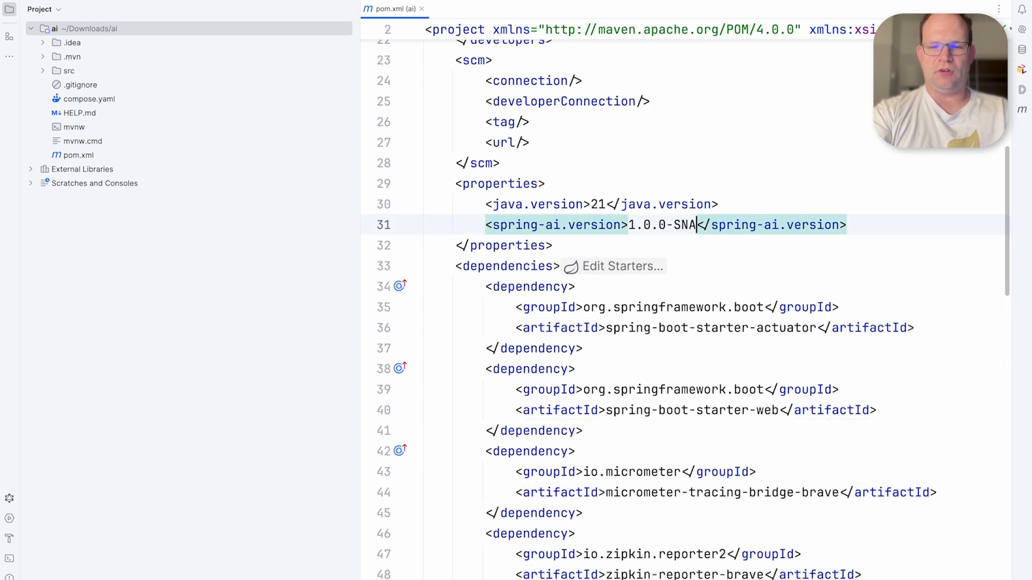
type("PSHOT")
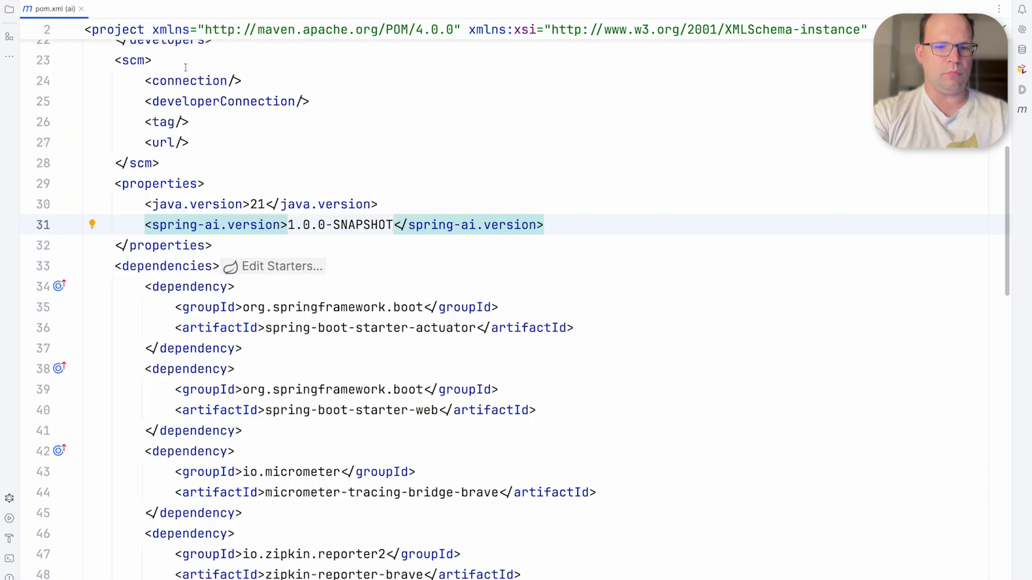
scroll("down", 3)
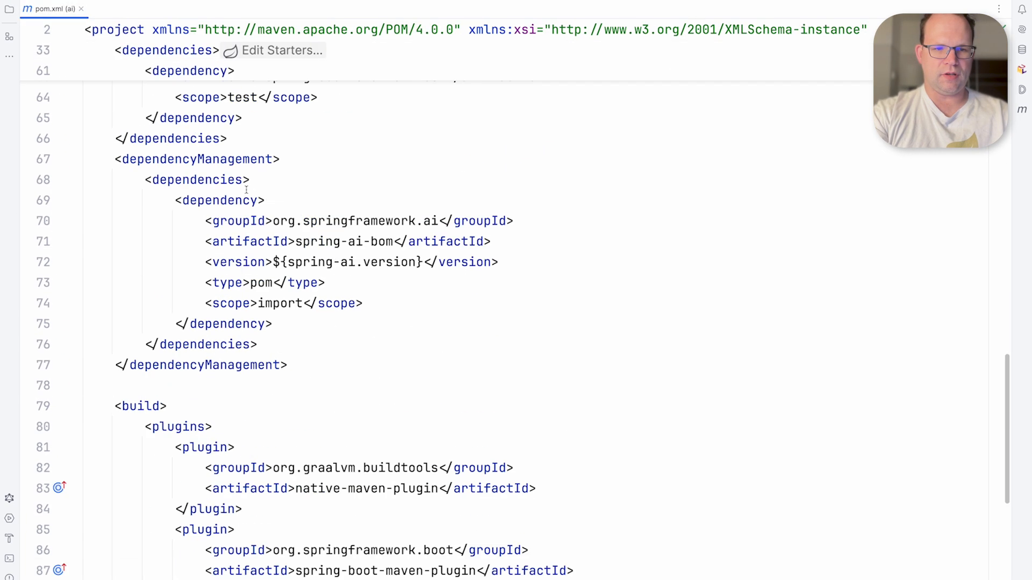
scroll("down", 3)
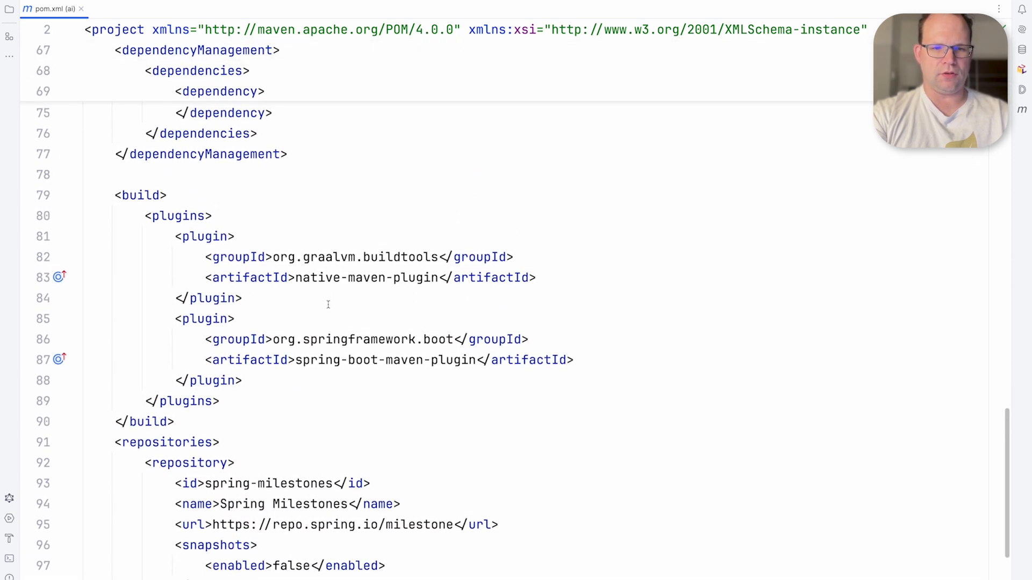
scroll("up", 3)
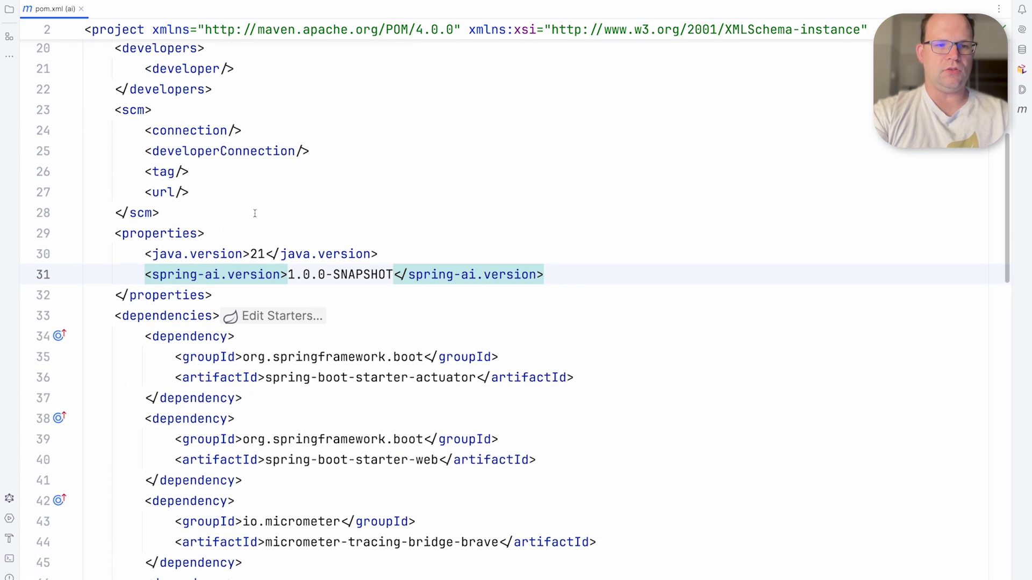
type("AiA")
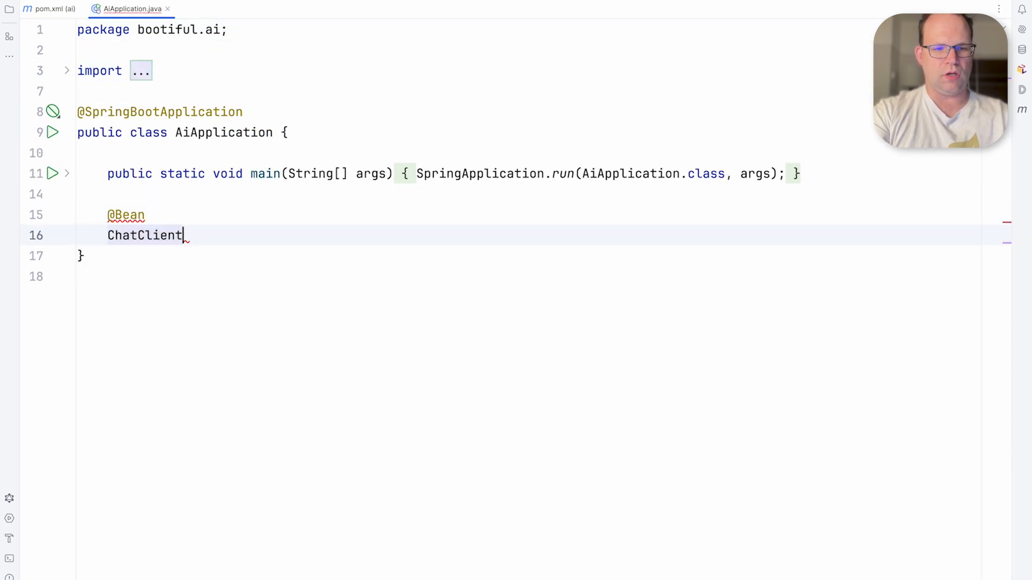
type("chatClient (ChatClient.Builder)")
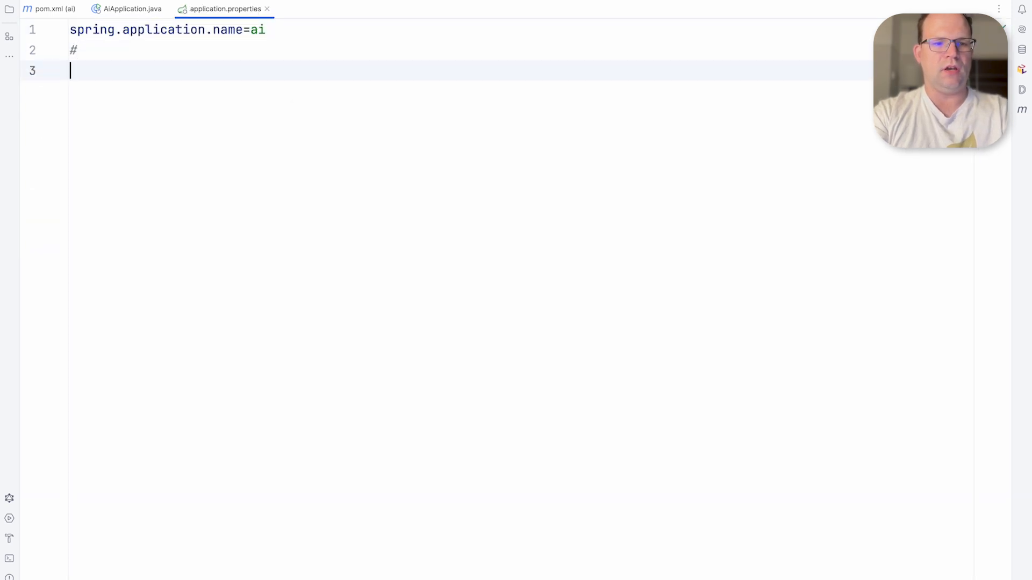
- Add the spring.ai.openai.api-key property and set the chat model to gpt-4o
type("spring.ai.openai.api-key=.")
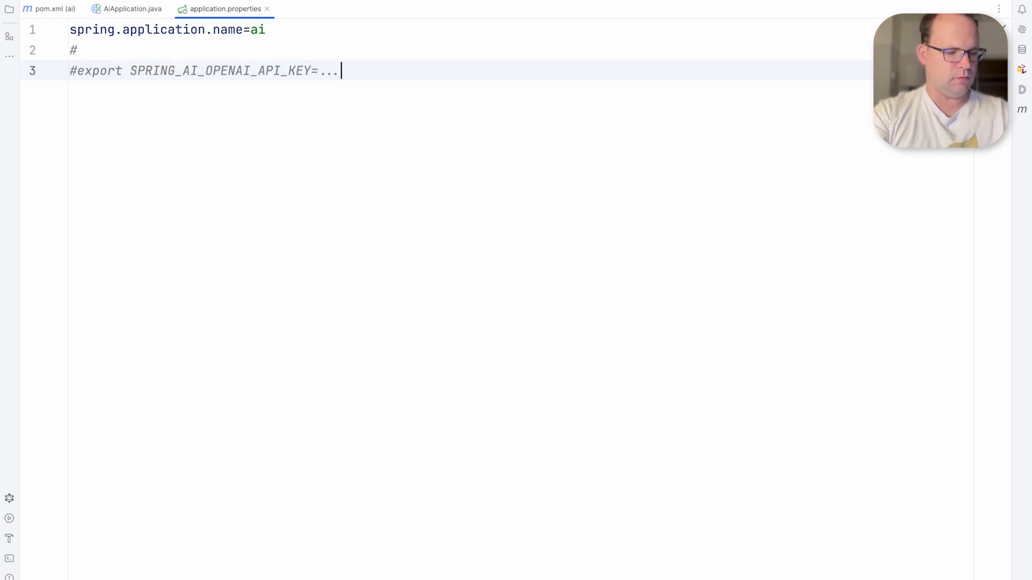
key("Enter")
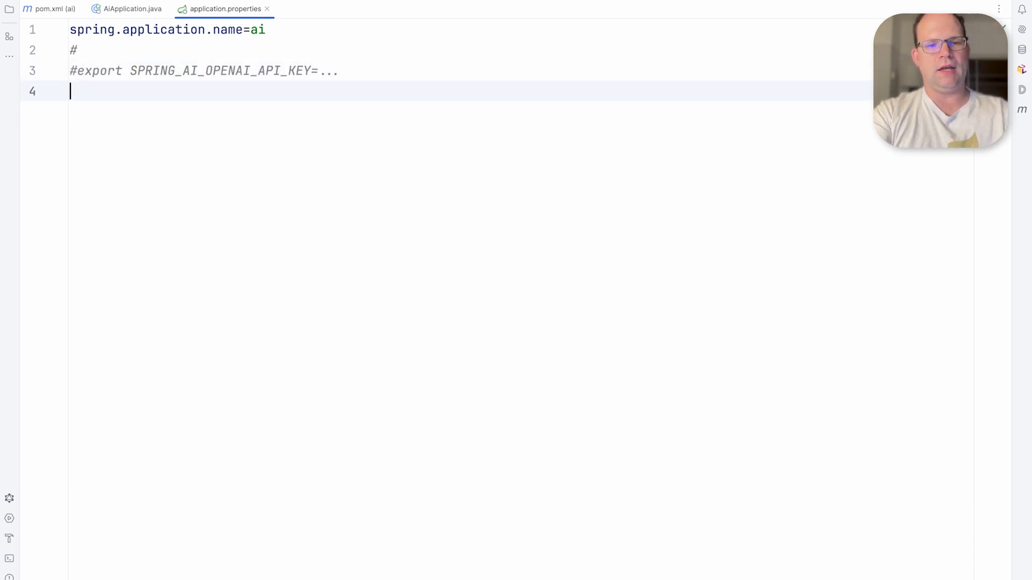
type("spring.ai.openai.chat.options.model=g")
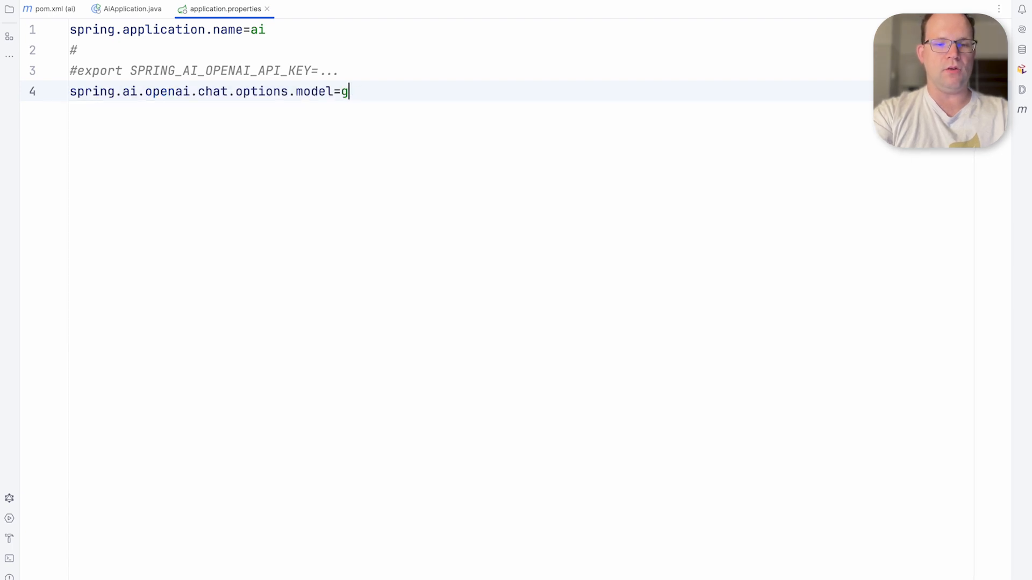
type("pt-4o")
type("#")
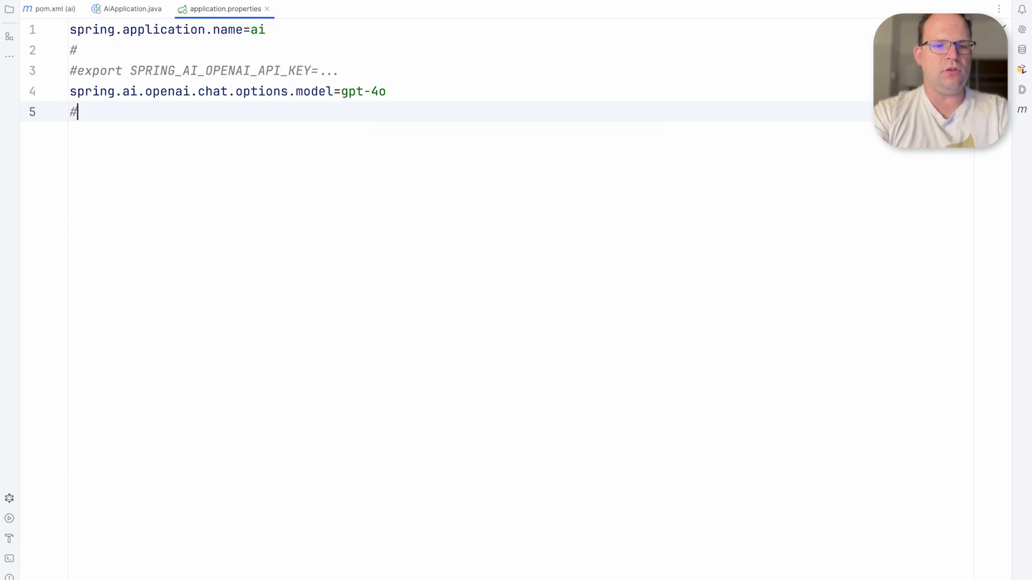
- Add management.endpoints.web.exposure.include to expose the Actuator web endpoints
type("management.endpoints.web.exposure.include=*")
type("management.endpoint.health.show-details=always")
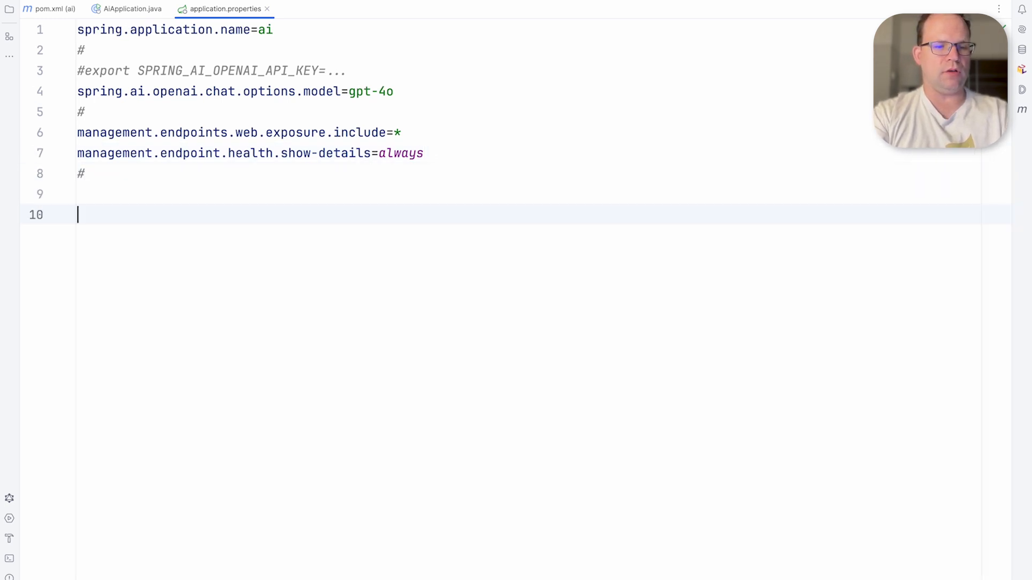
type("v")
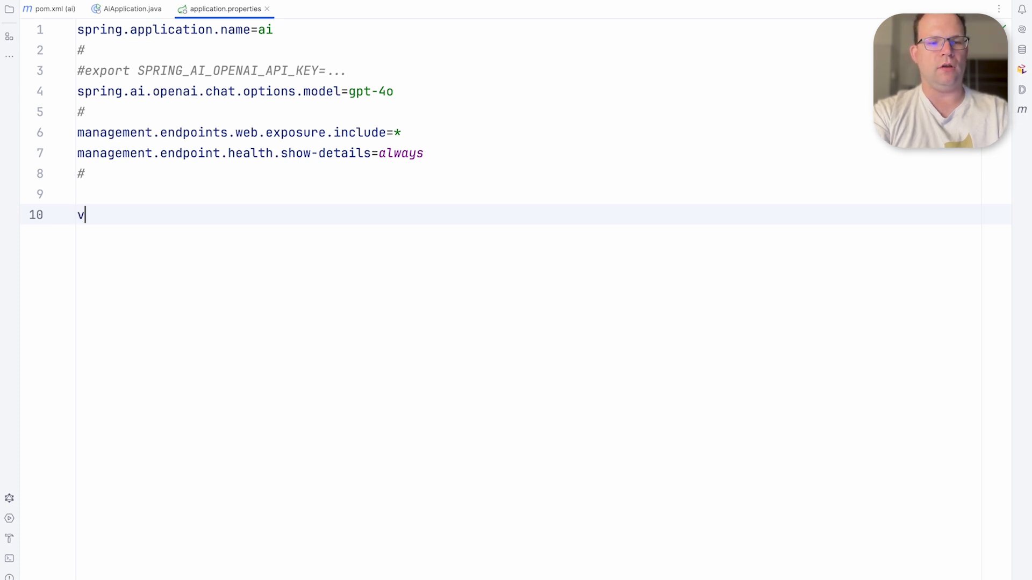
key("Ctrl+Tab")
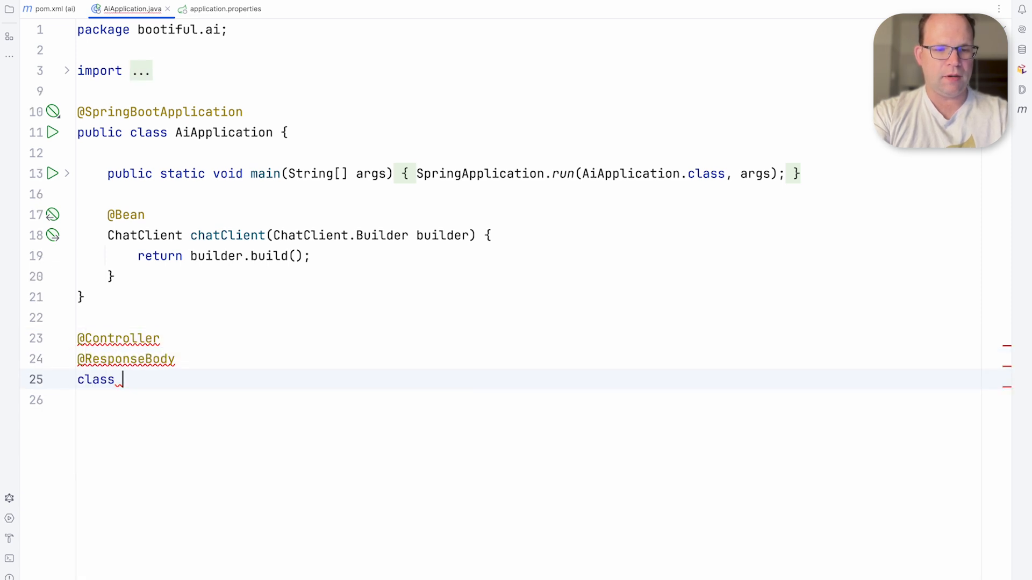
- Write JokeController with a ChatClient field and a concise-joke prompt returning Map.of("joke", reply)
type("{")
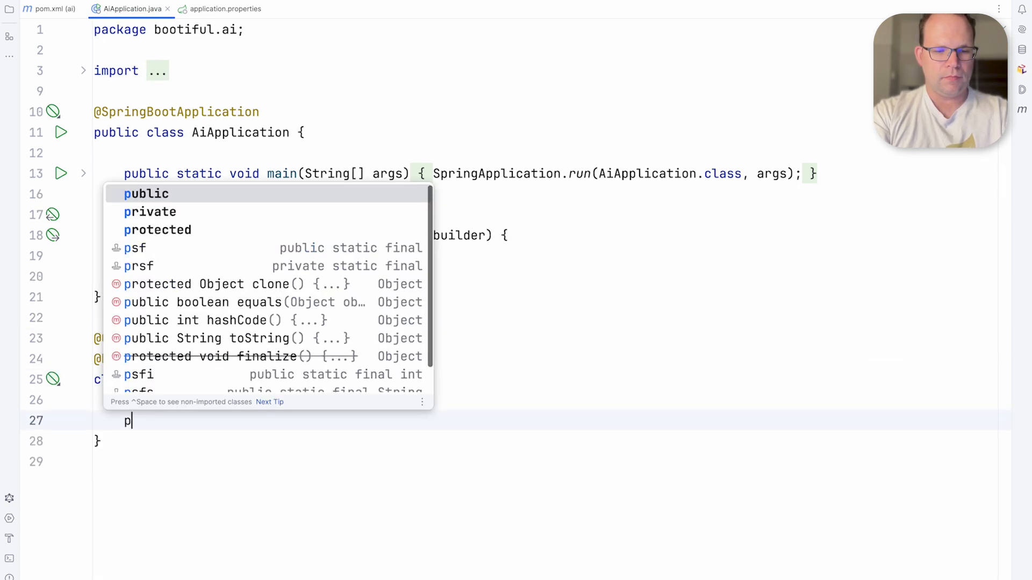
type("private final ChatClient chatClient;")
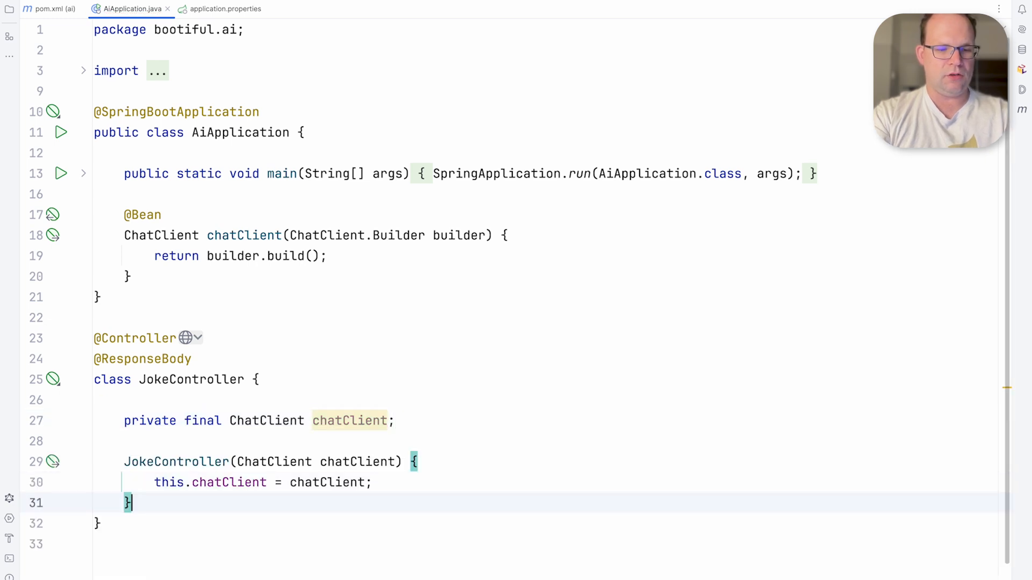
type("@H")
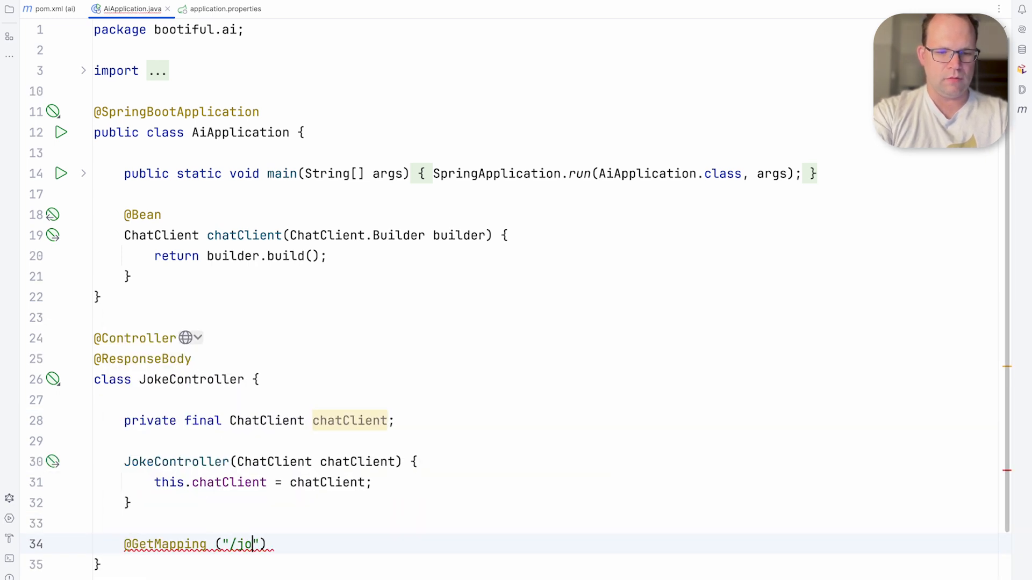
type("Map <String, String> joke (){")
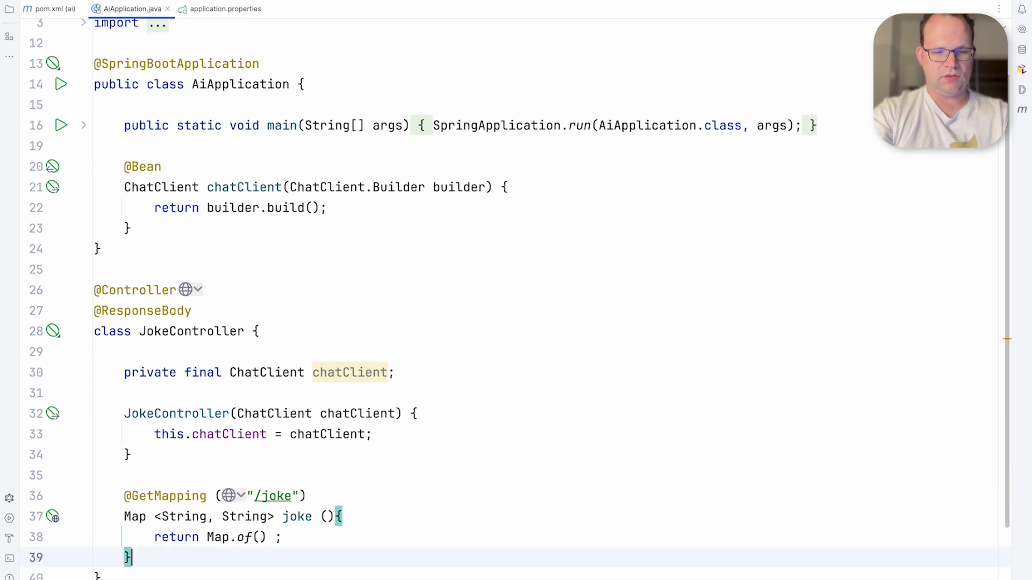
type("var reply  = chatClient")
type("tell me a joke.")
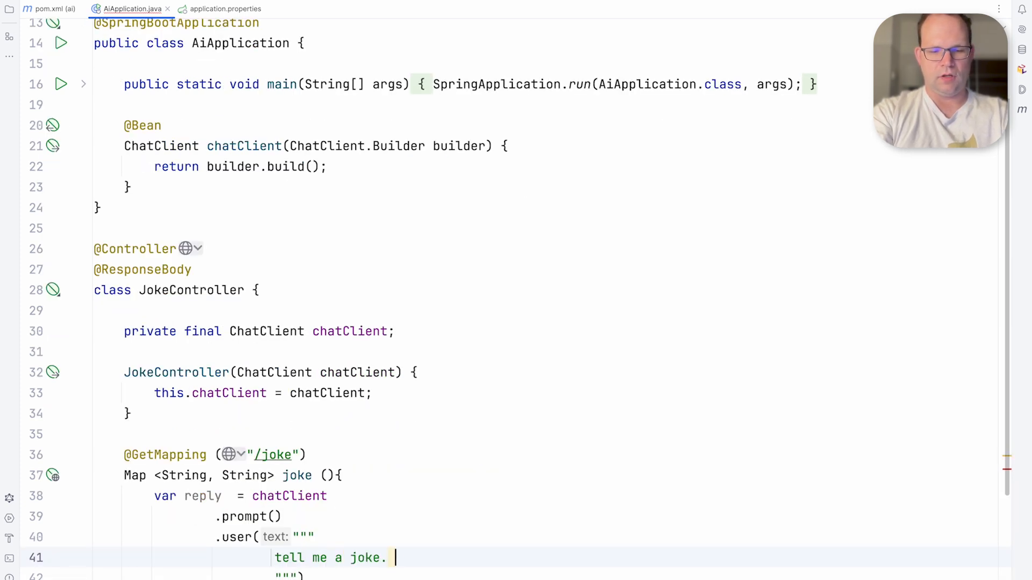
type("be concise. don't se")
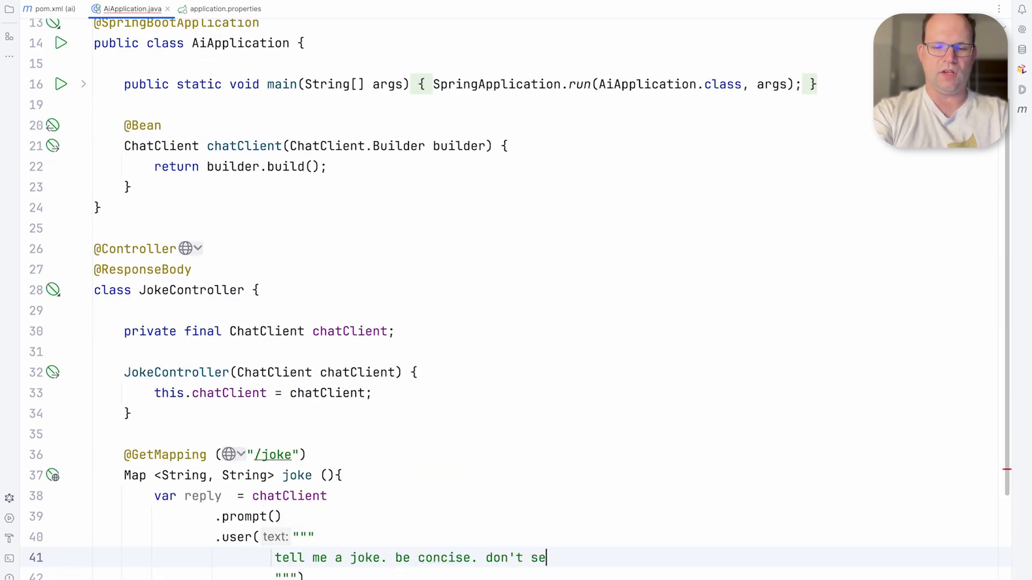
type("nd anything")
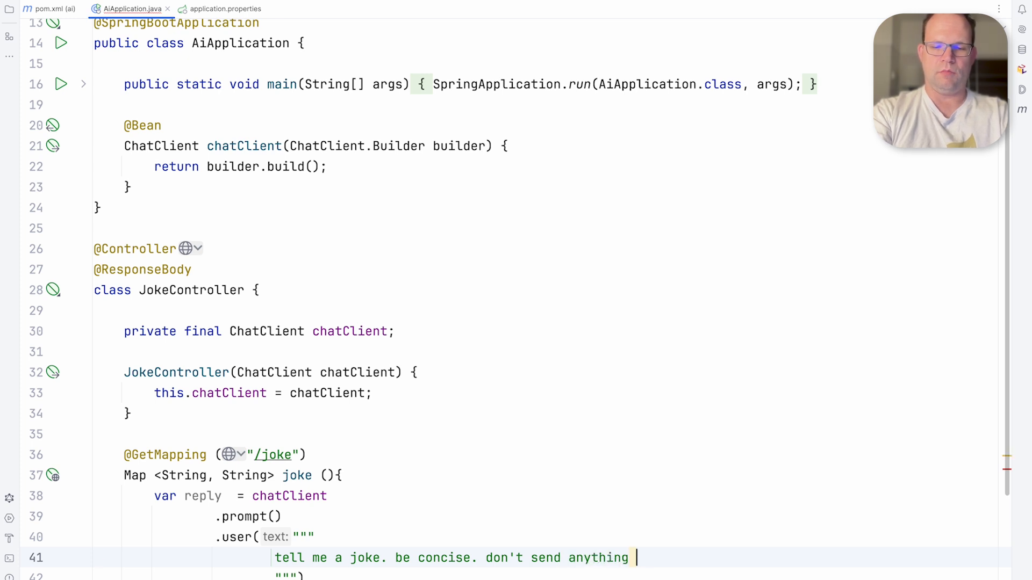
type("besides the joke.")
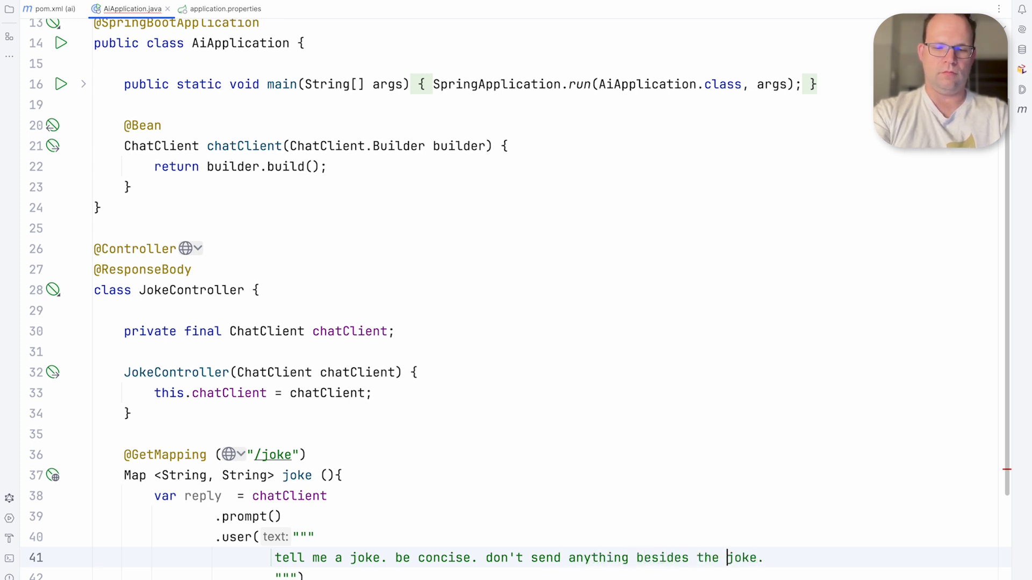
type("except")
type("return Map.of( \"joke\") ;")
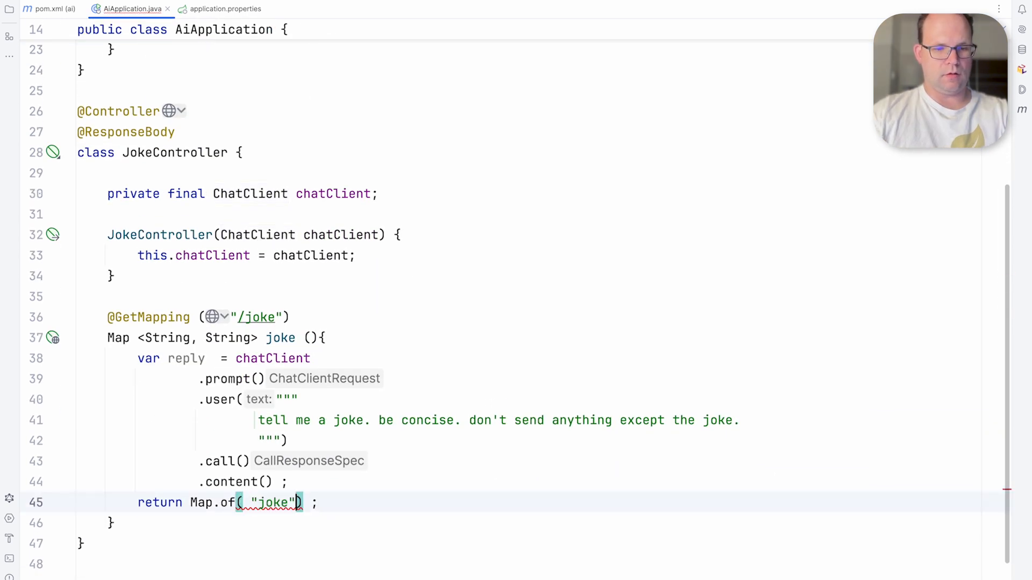
type(", reply")
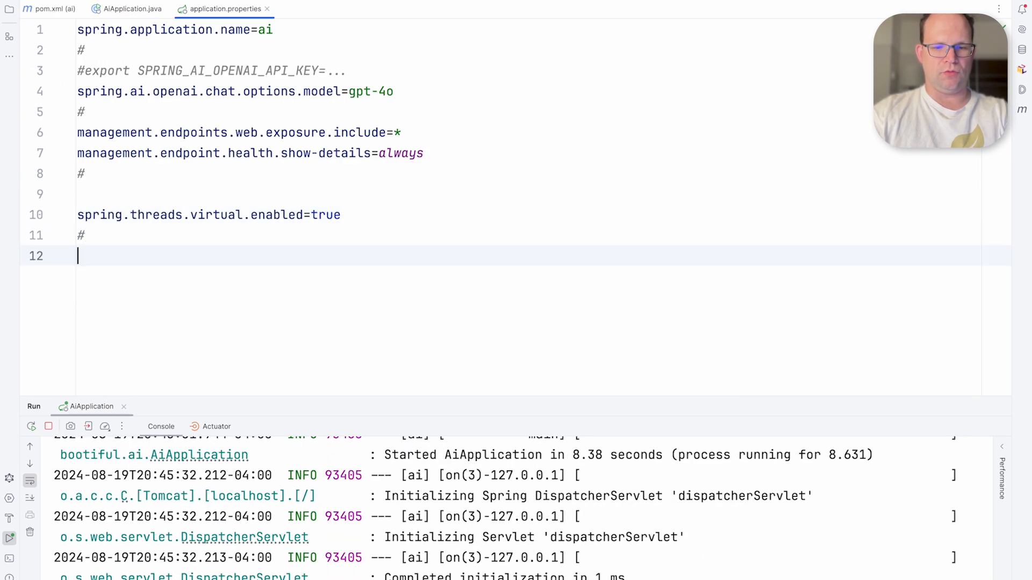
- Set spring.docker.compose.lifecycle-management to start_only in application.properties
type("docker.compose.enabled=false")
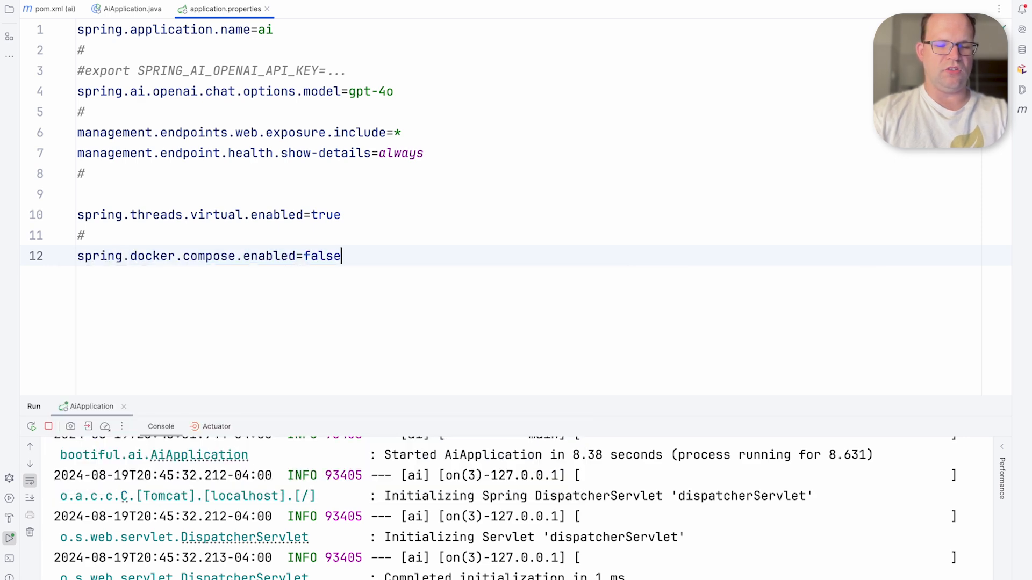
key("Backspace")
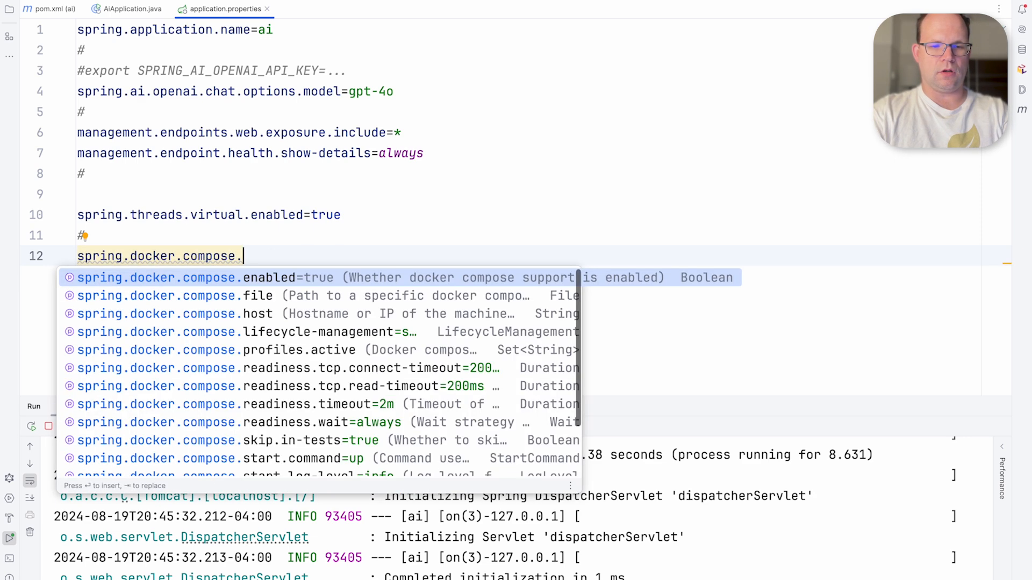
type("lifecycle-management=st")
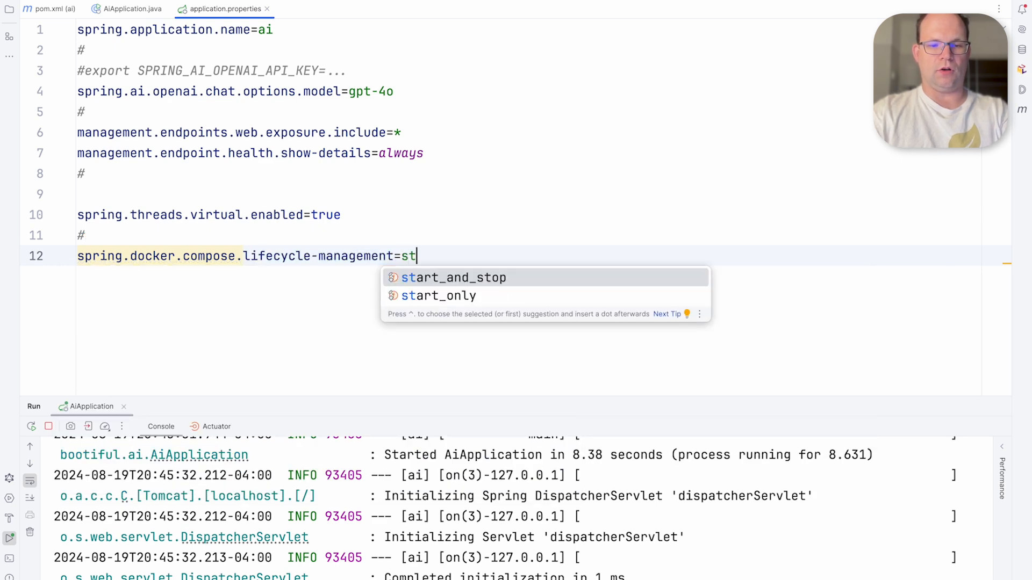
left_click(438, 296)
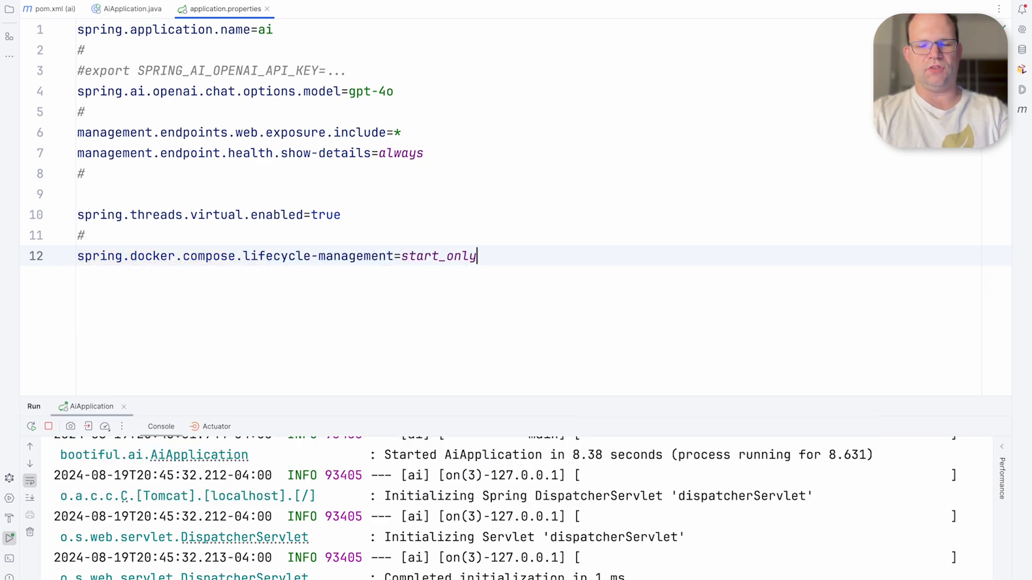
left_click(122, 8)
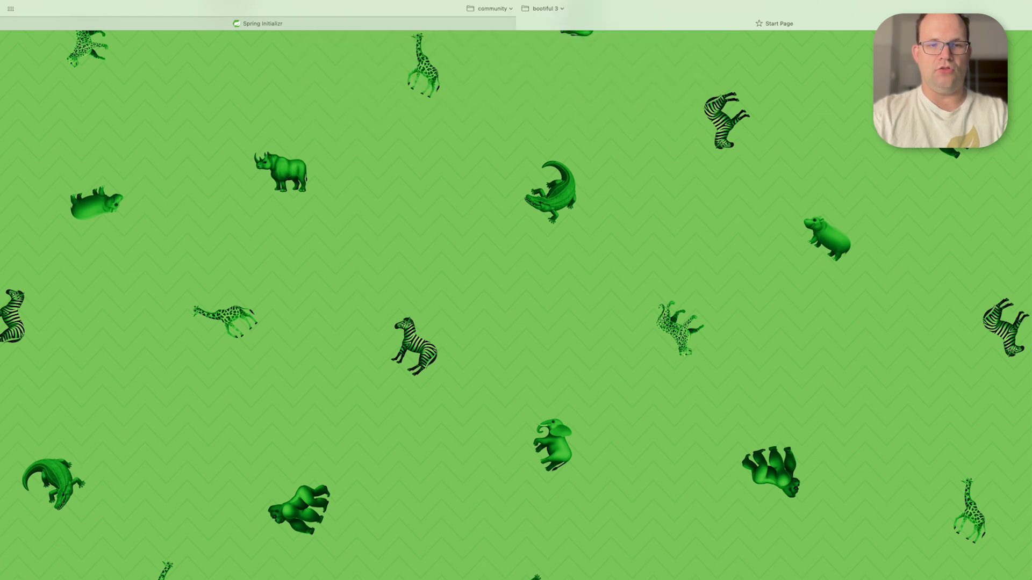
- Go to localhost:8080/actuator/metrics in the browser to list the gen_ai metrics
left_click(774, 23)
type("localhost:8080/actuator/metrics")
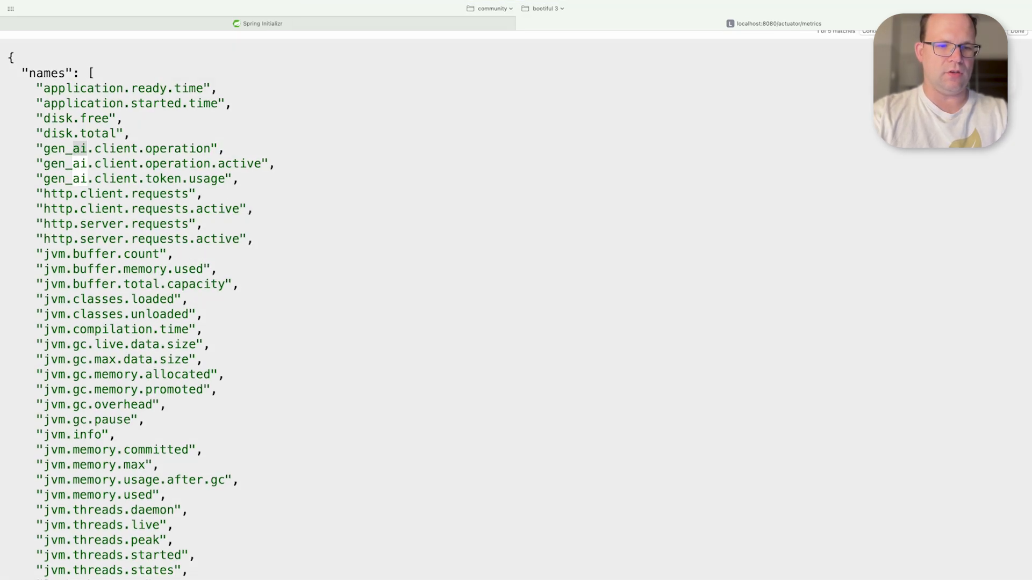
- View the chat client operation metric, then the gen_ai.client.token.usage tags, then return to the first metric
type("/spring.ai.chat.client.operation")
key("Enter")
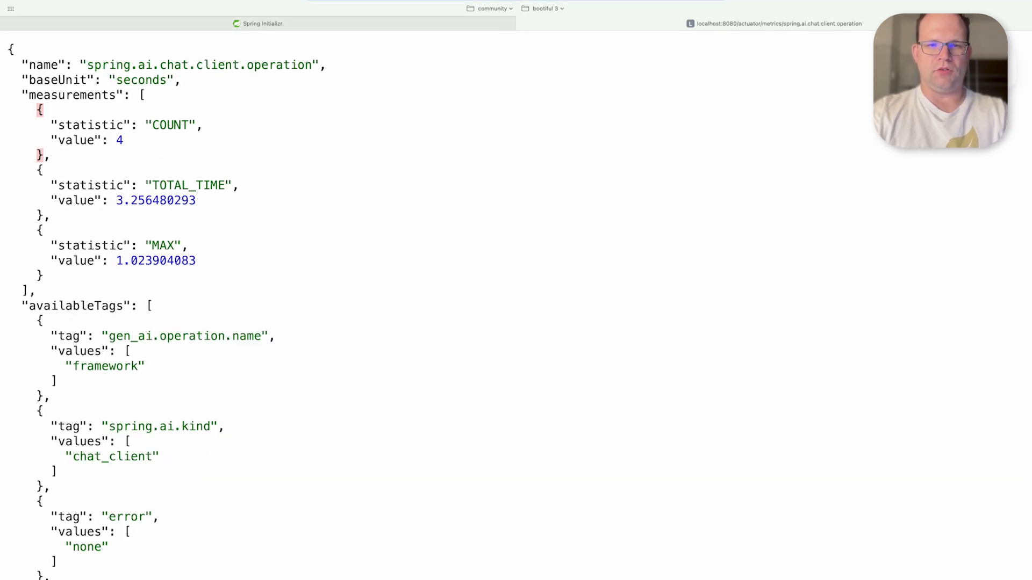
left_click(775, 23)
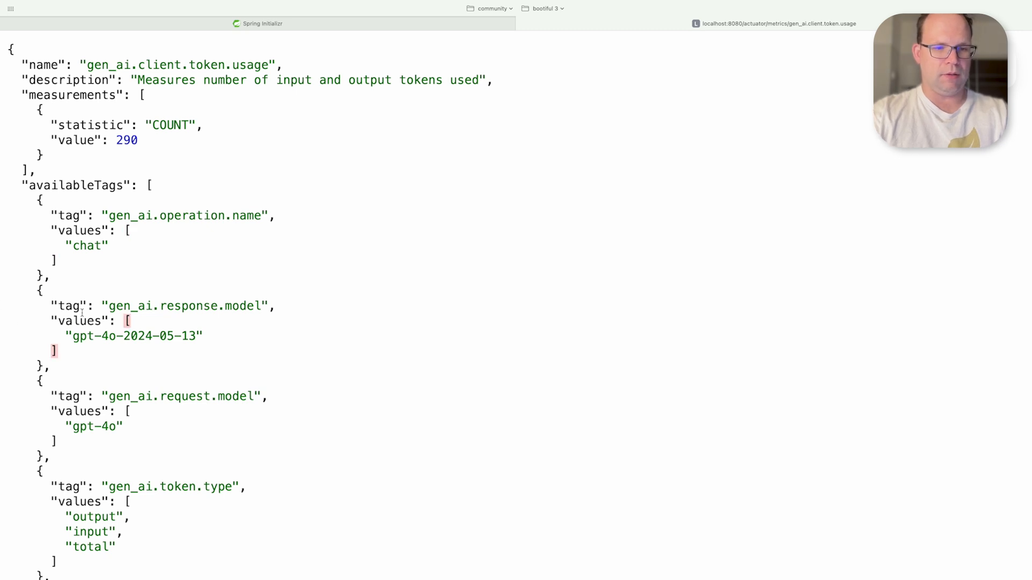
left_click_drag(73, 335, 154, 335)
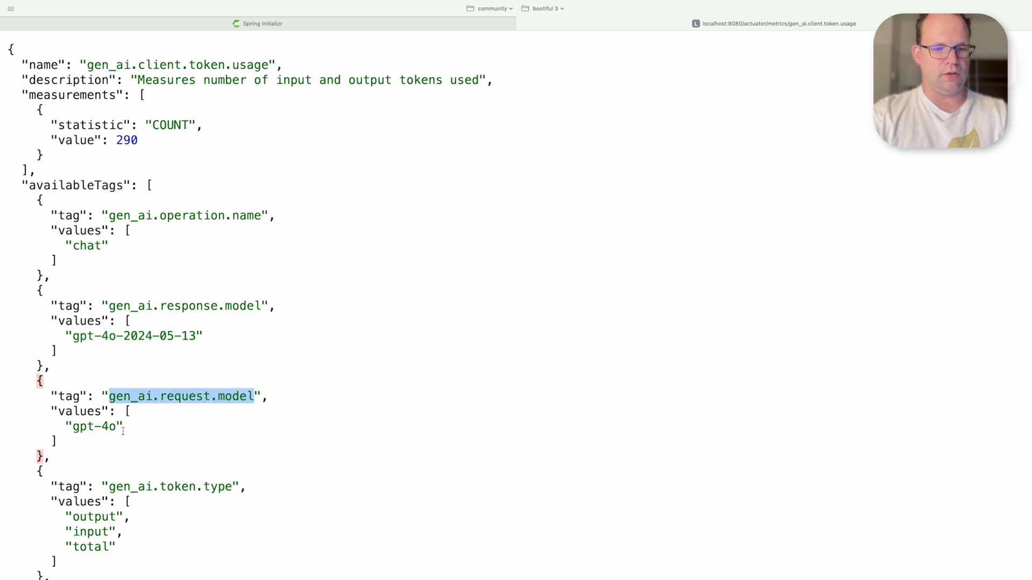
scroll("down", 3)
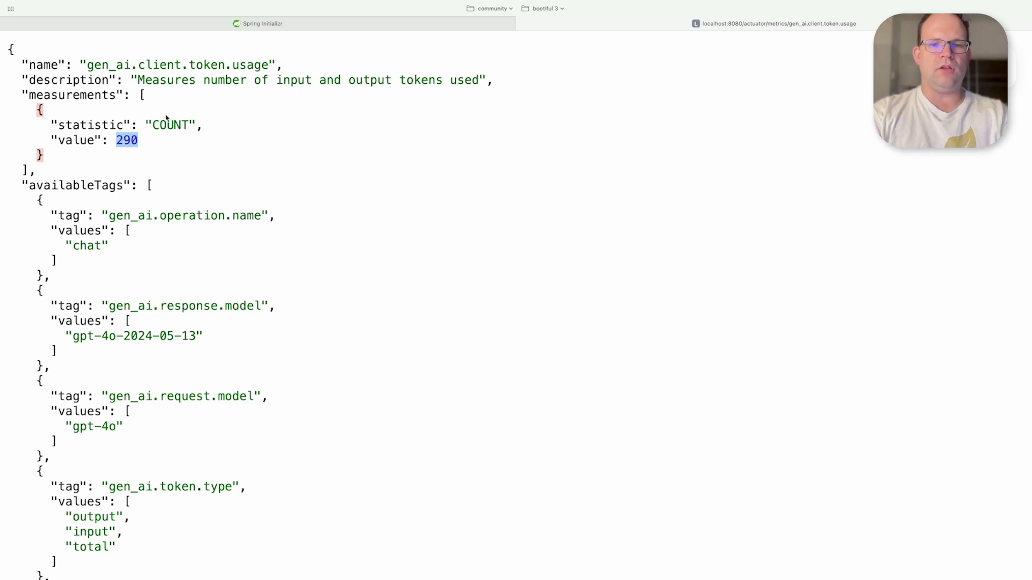
left_click(777, 23)
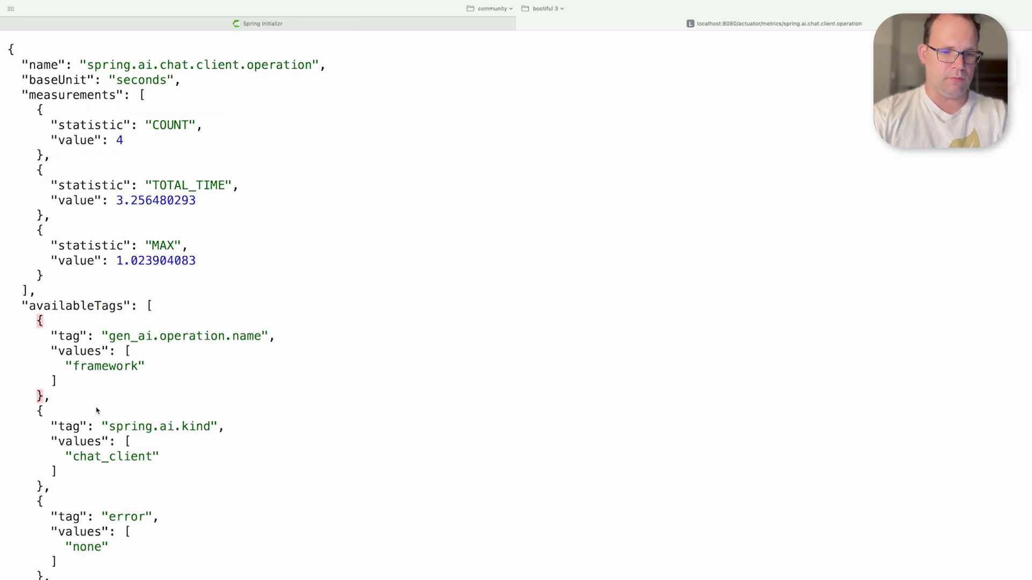
scroll("down", 3)
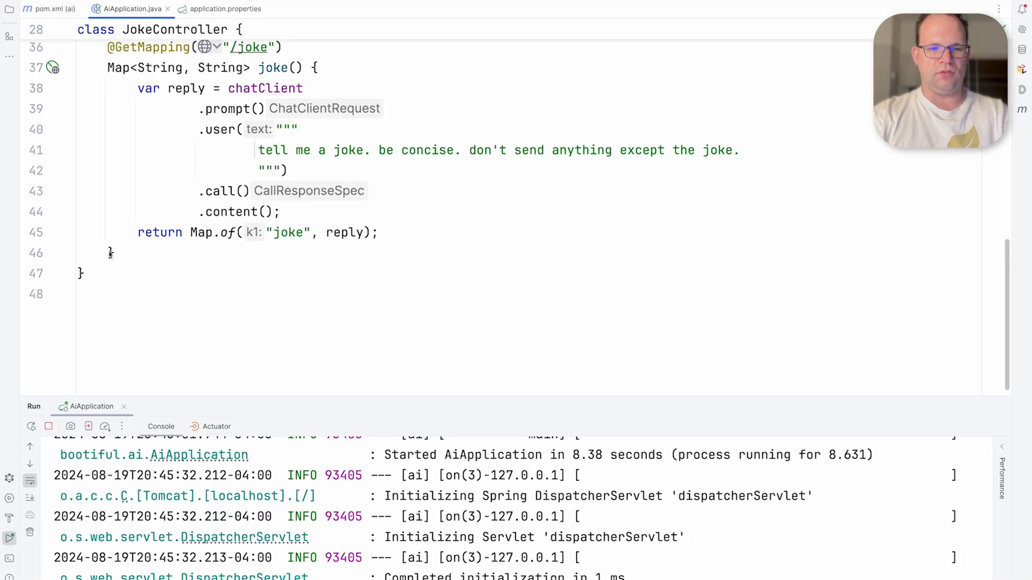
mouse_move(223, 253)
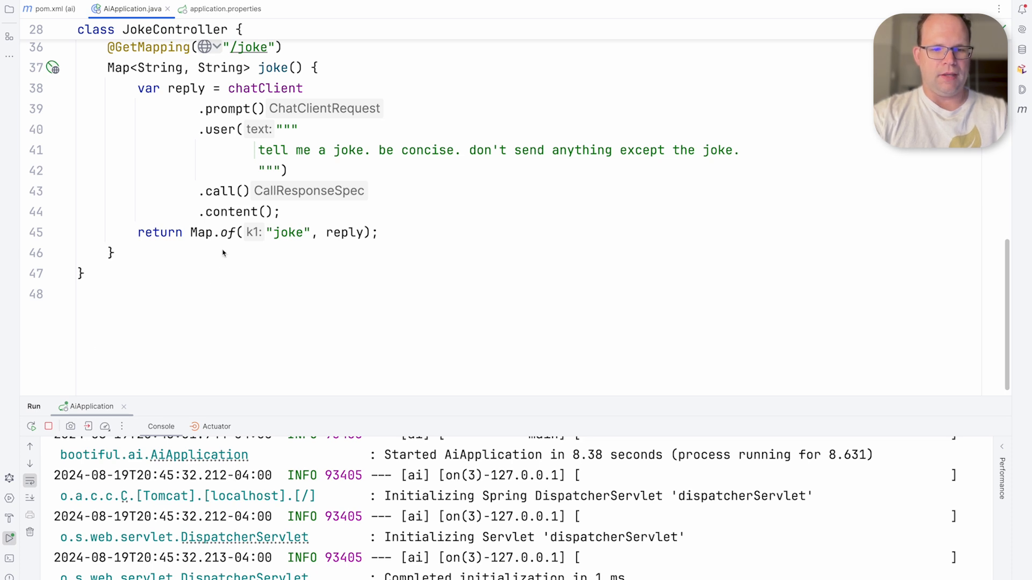
- Change the Zipkin ports entry in compose.yaml to '9411:9411'
left_click(197, 8)
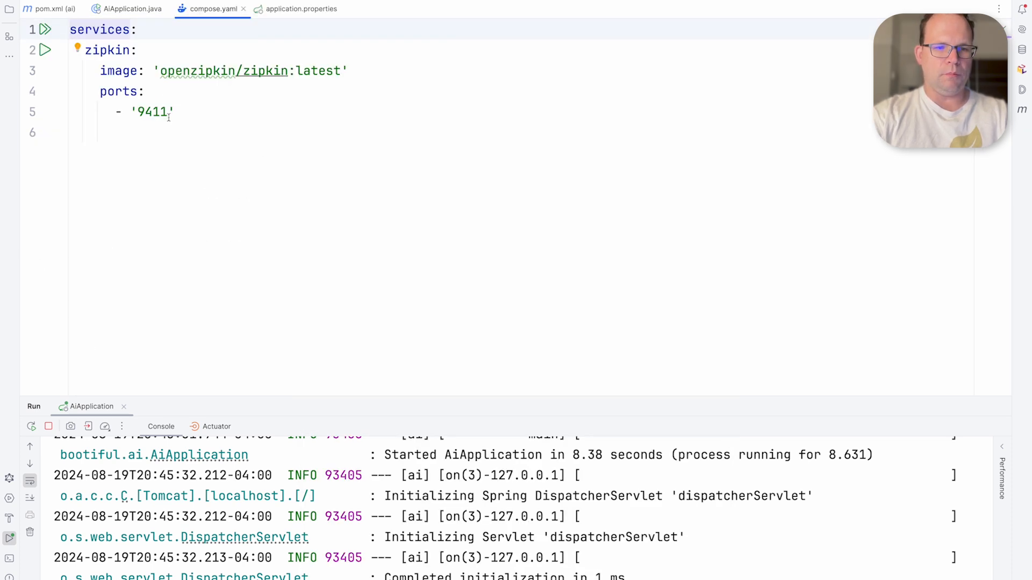
type(":9411")
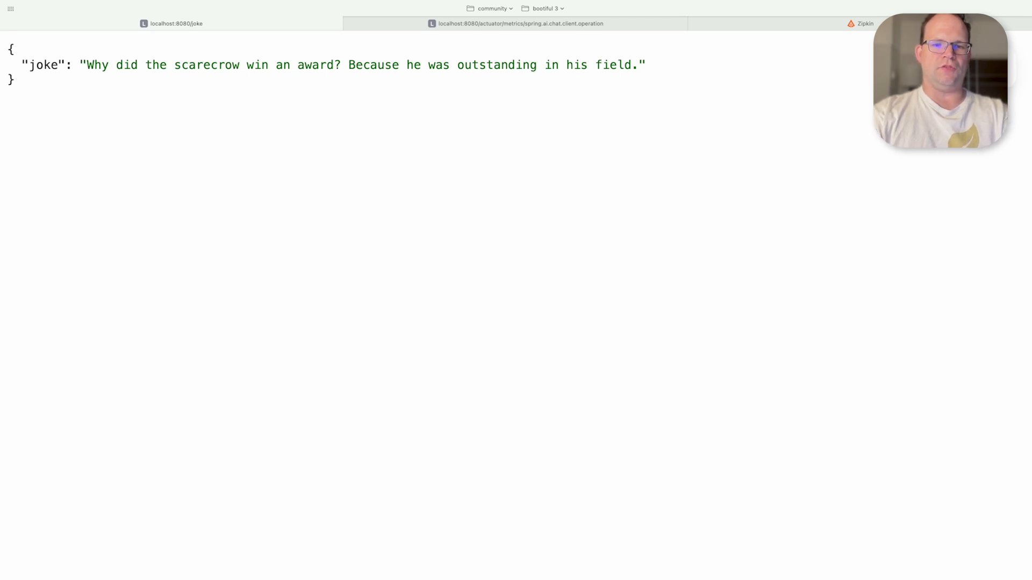
- Run a Zipkin trace query and open the /joke trace
left_click(859, 24)
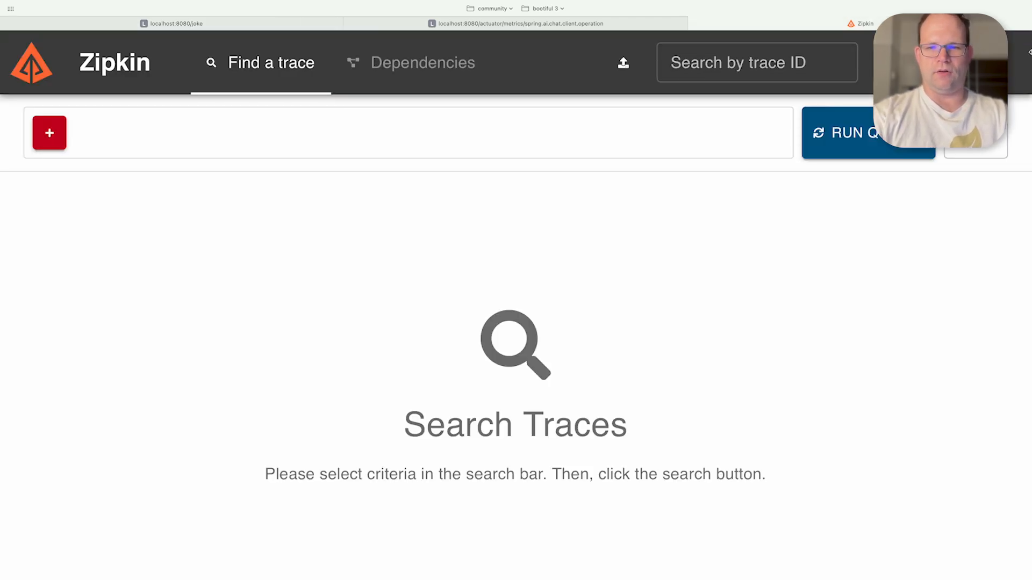
left_click(849, 133)
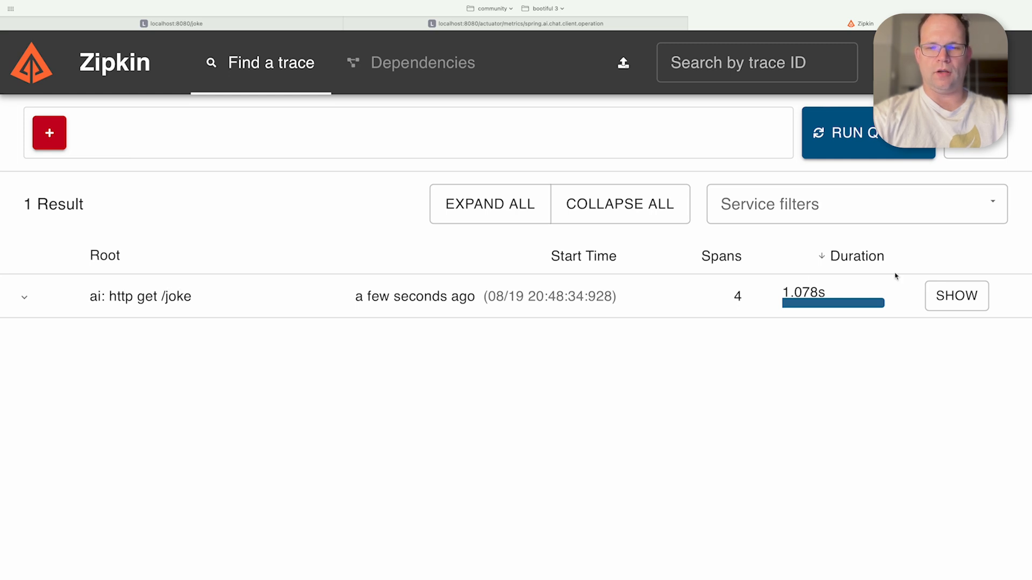
left_click(956, 296)
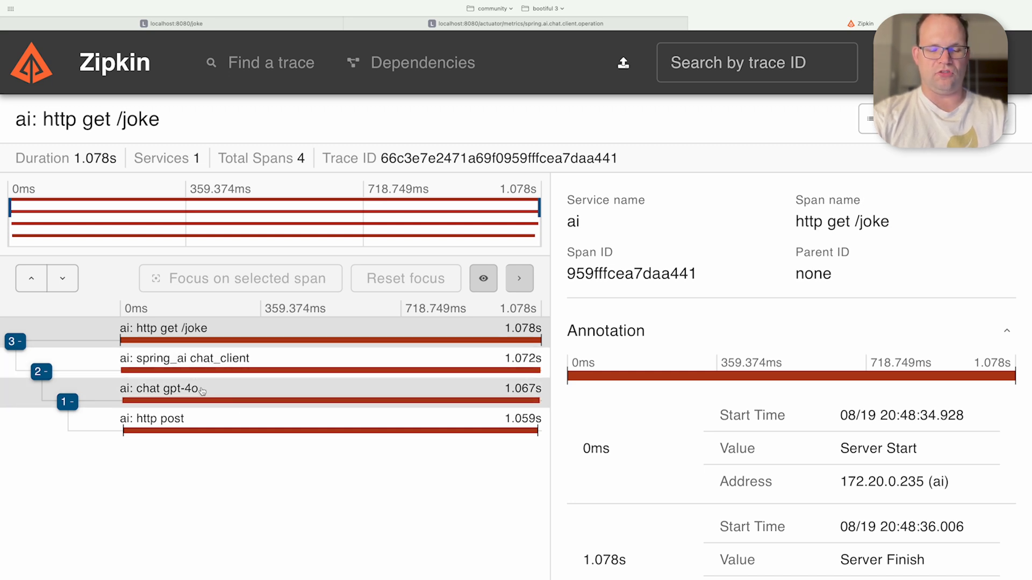
mouse_move(298, 424)
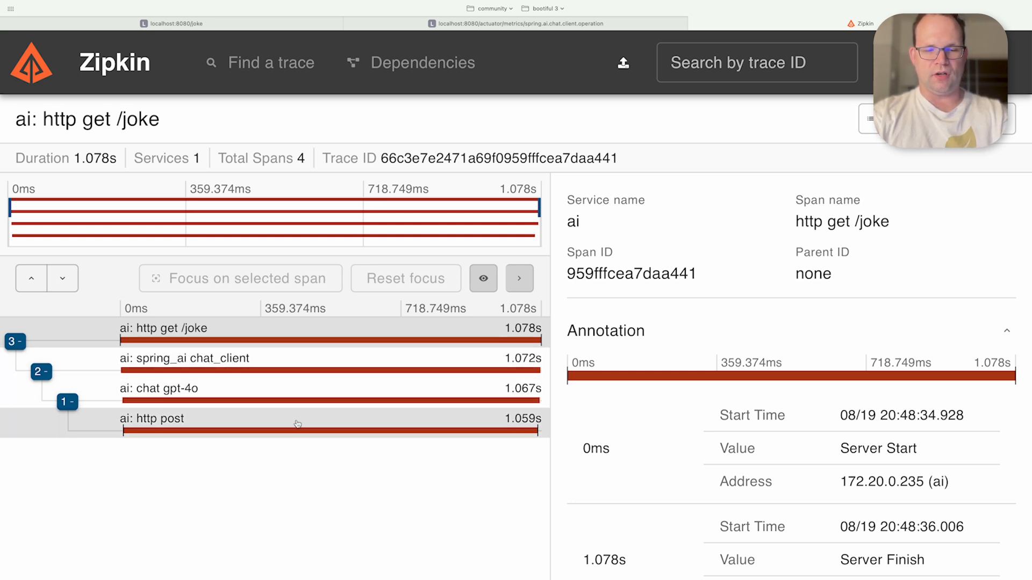
mouse_move(299, 367)
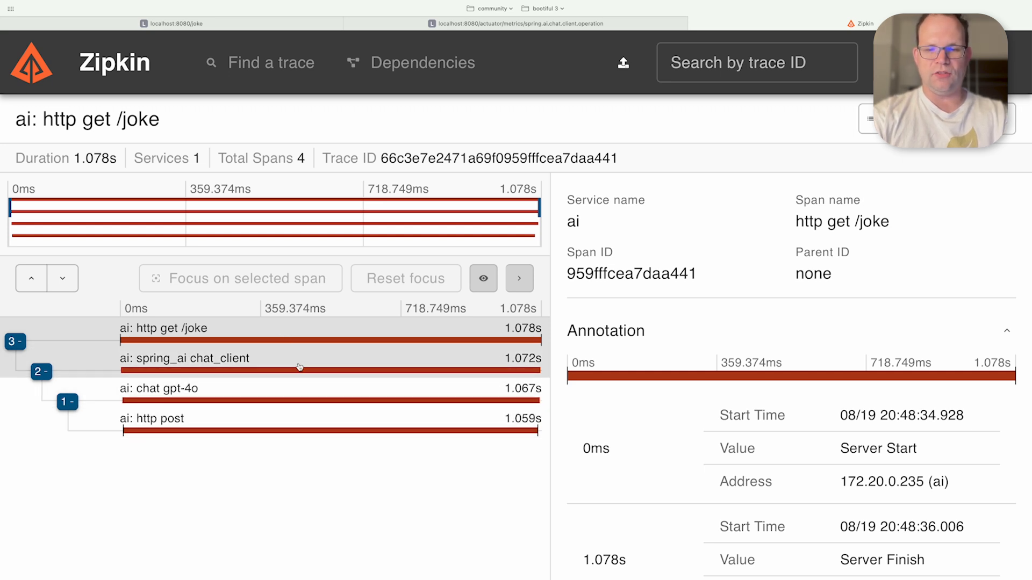
- Select the chat gpt-4o span and read its model and token usage tags
scroll("down", 3)
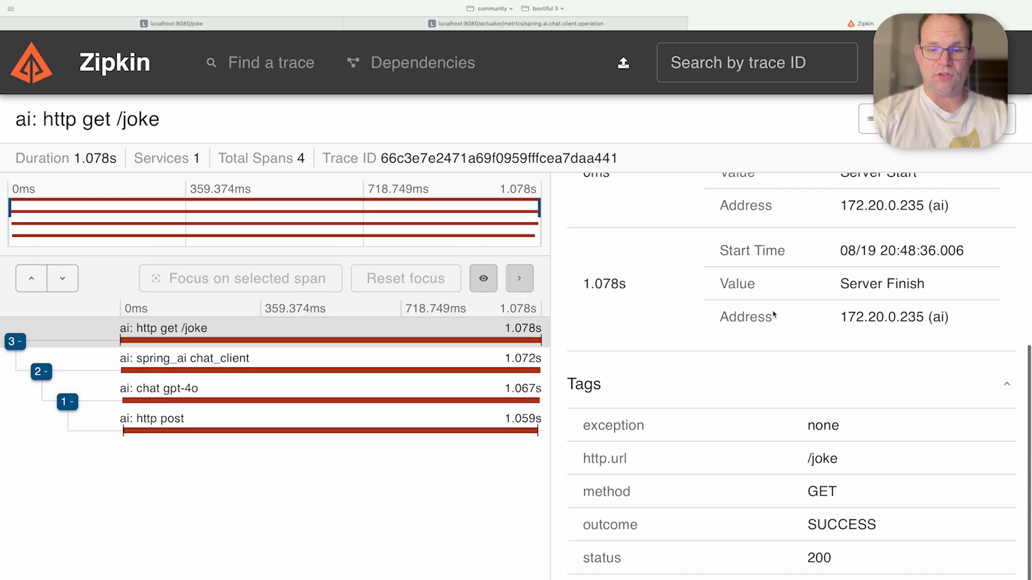
left_click(182, 358)
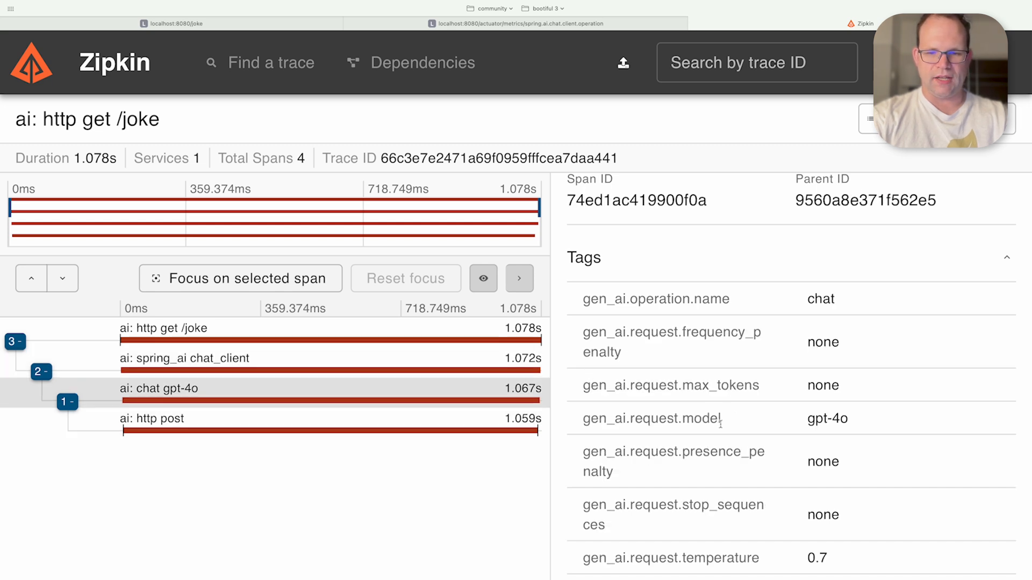
scroll("down", 3)
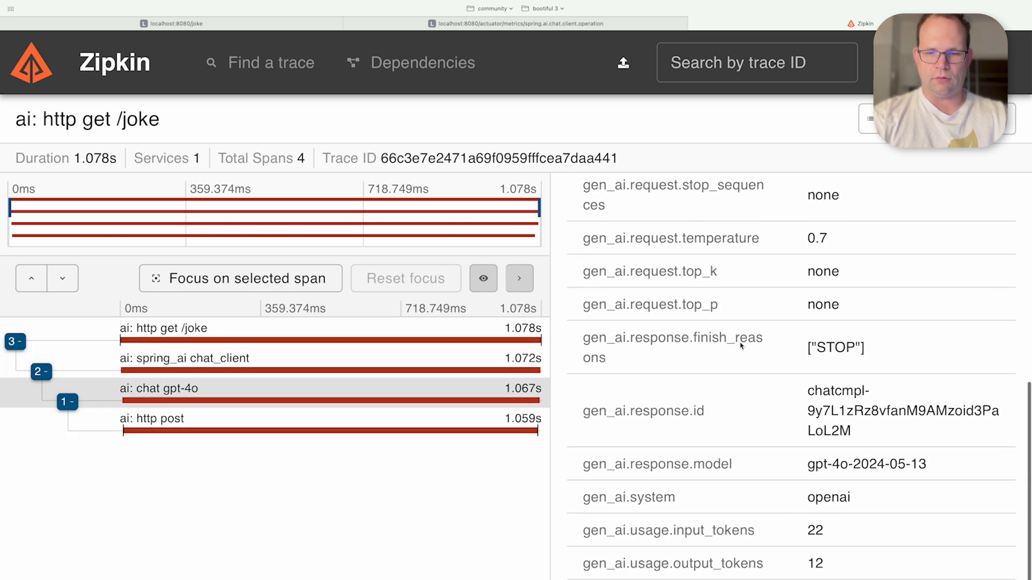
scroll("down", 3)
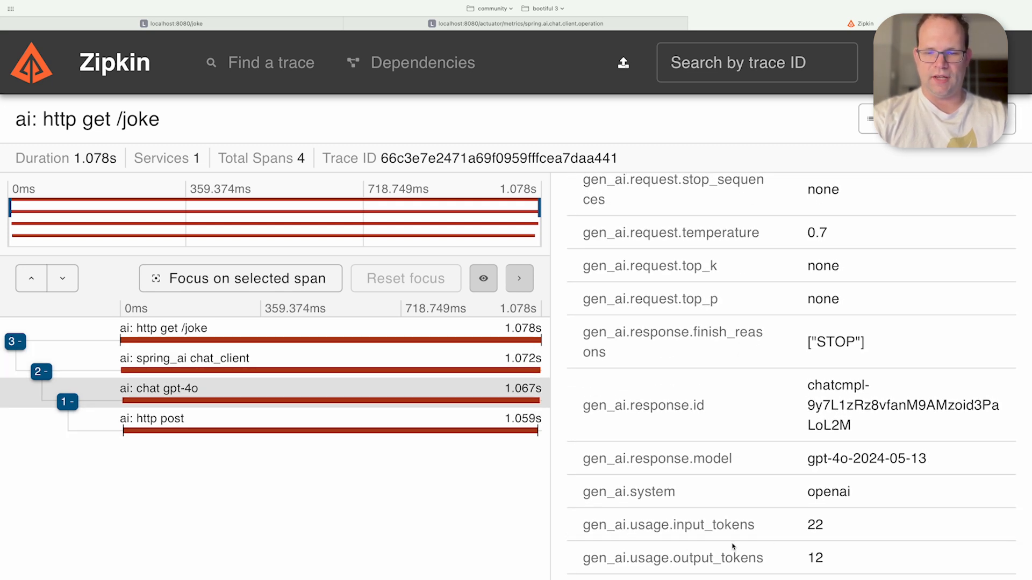
mouse_move(174, 198)
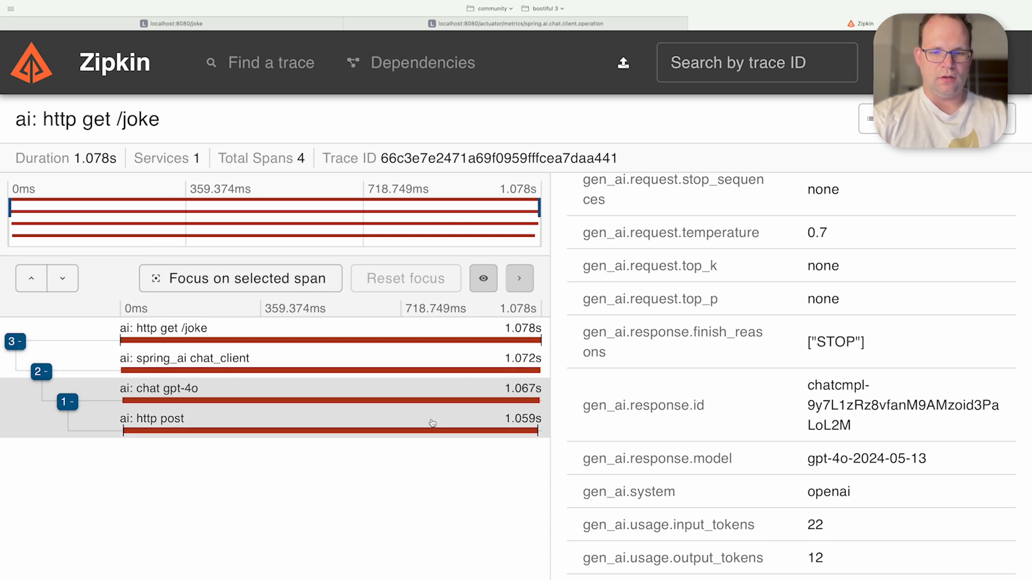
left_click(180, 358)
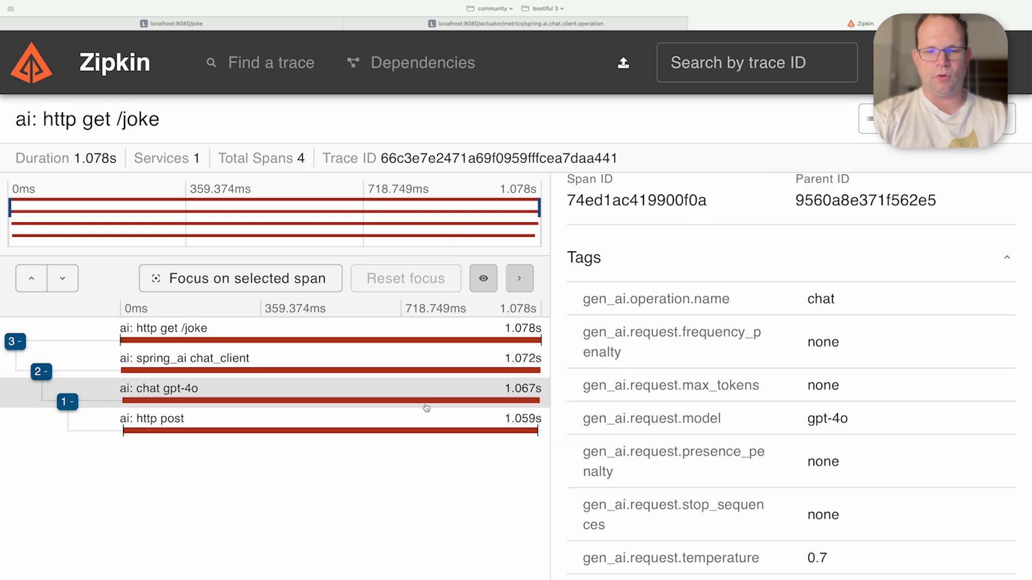
mouse_move(282, 384)
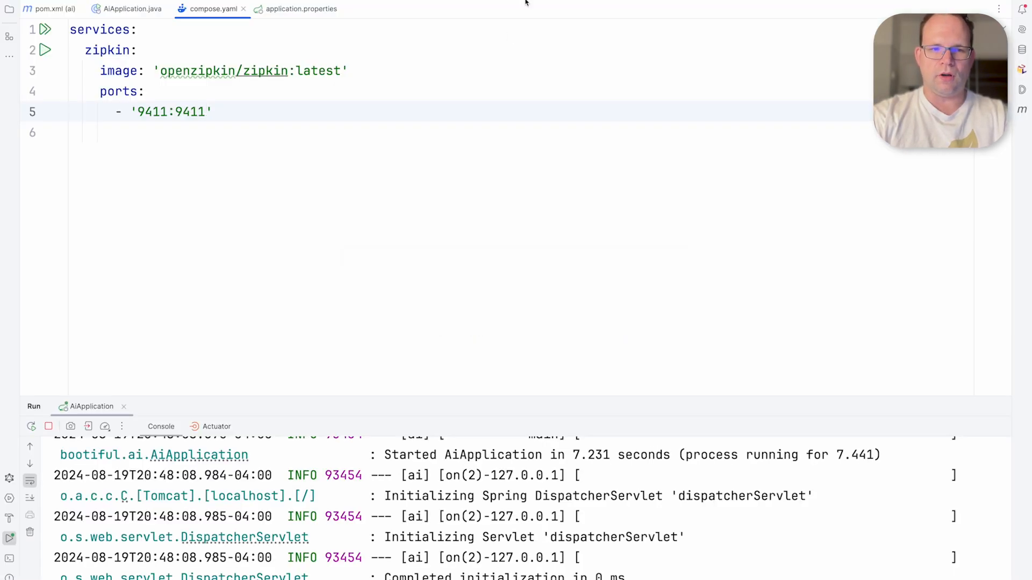
- Review application.properties with virtual threads enabled and Docker Compose lifecycle start_only
left_click(301, 8)
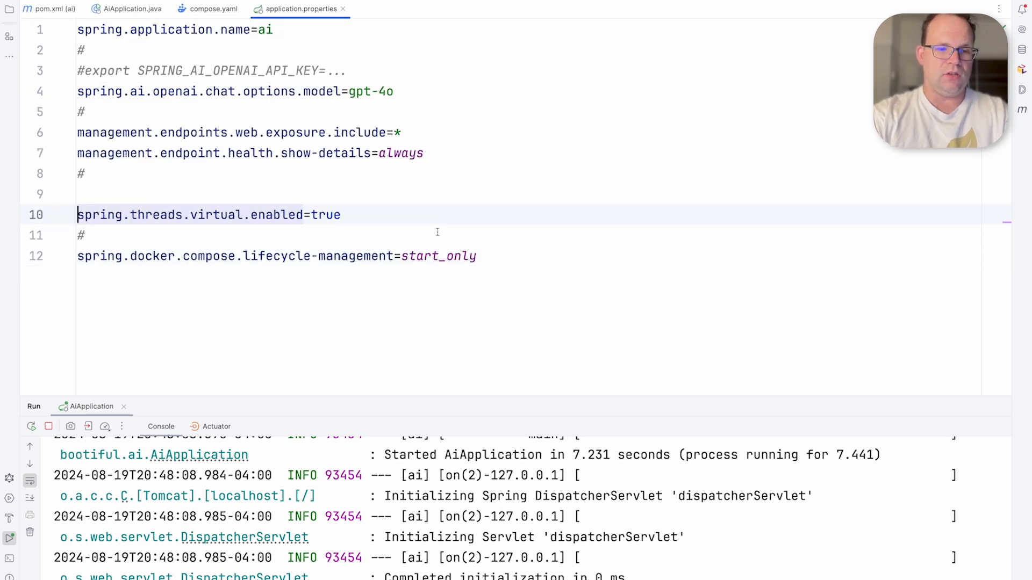
key("Backspace")
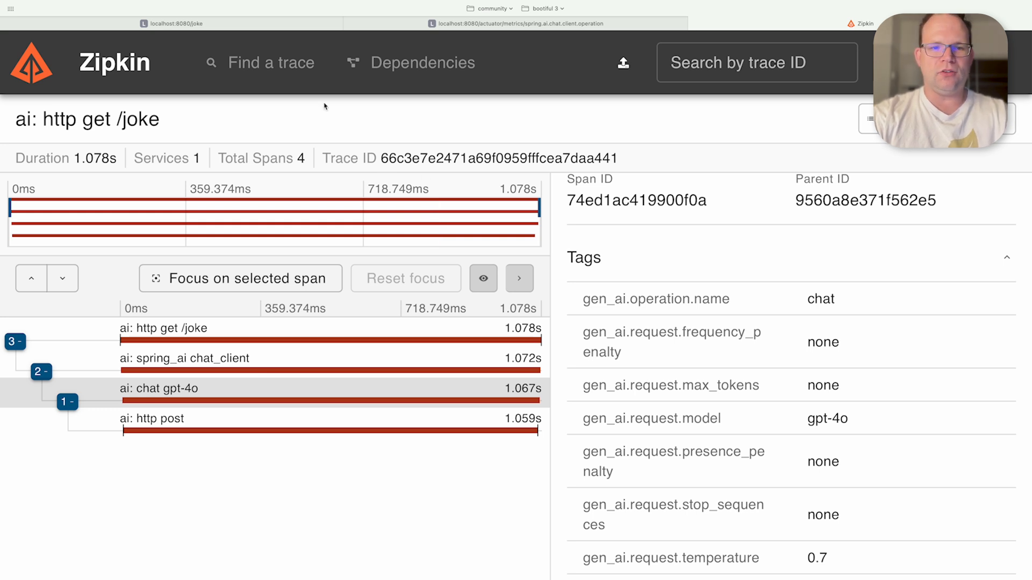
- Glance at Zipkin's Dependencies page, then go back to the empty Find a trace page
left_click(415, 62)
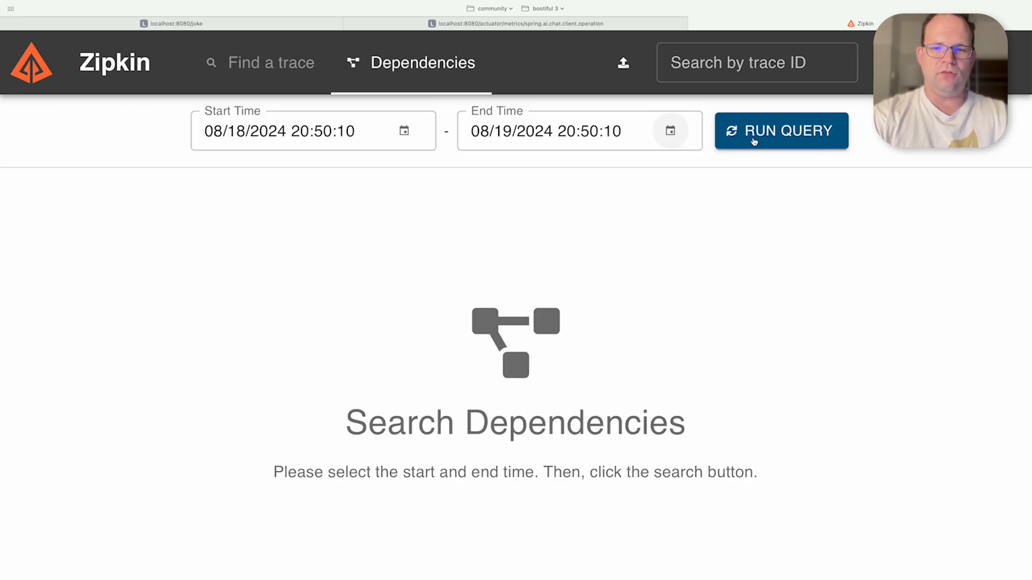
mouse_move(277, 68)
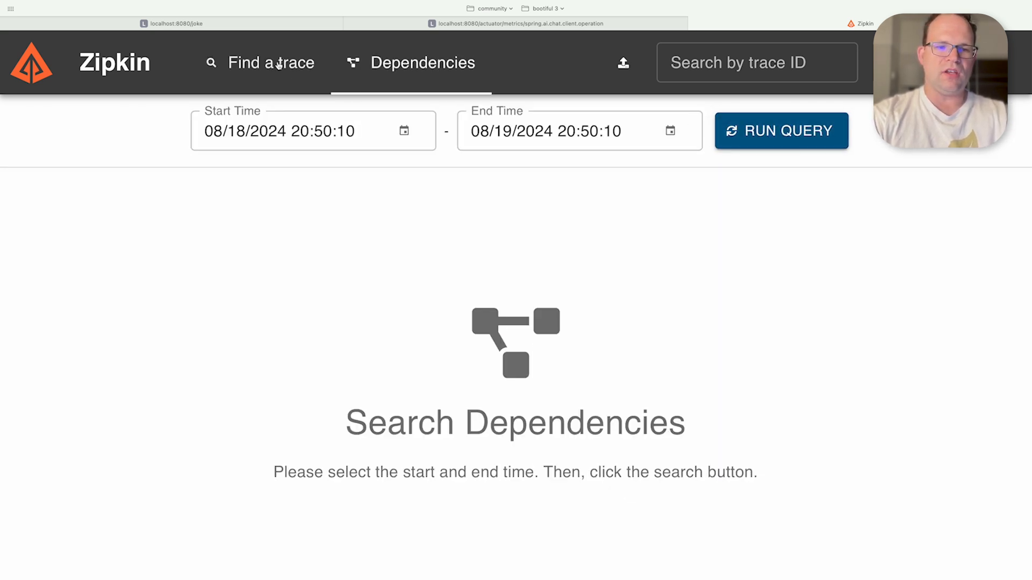
left_click(270, 63)
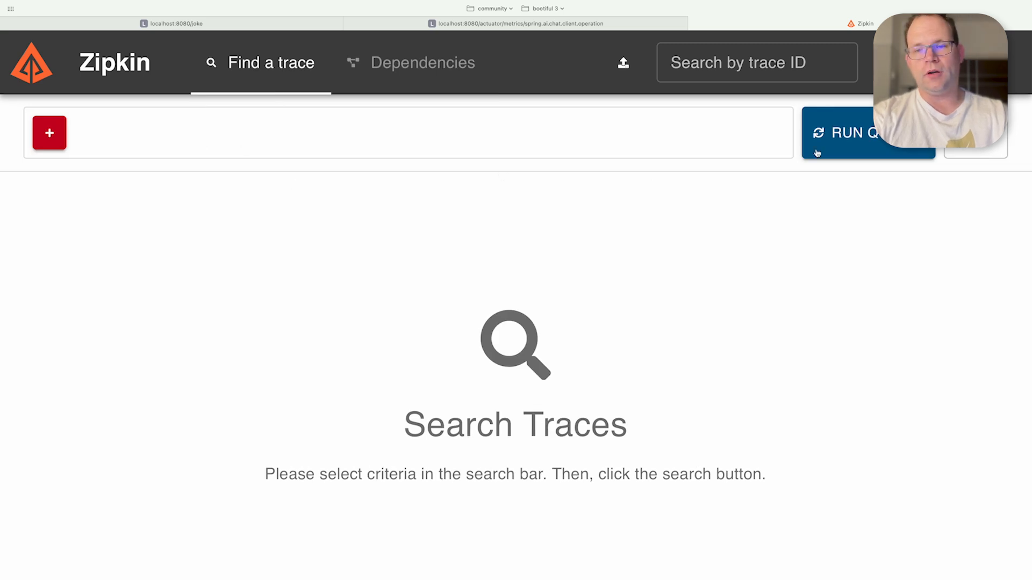